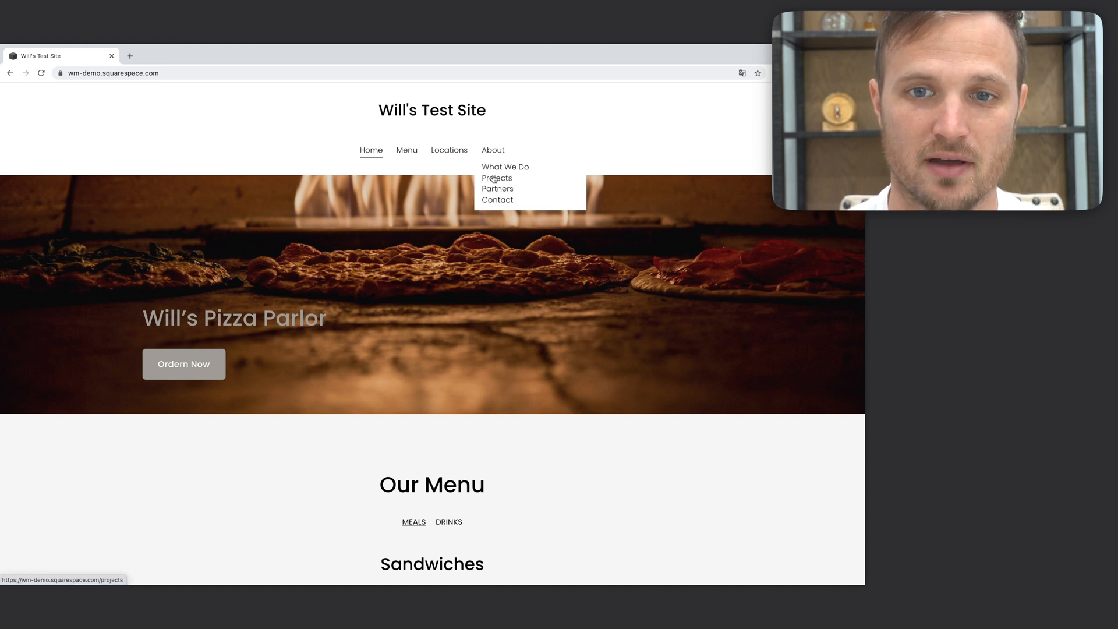
pyautogui.moveTo(497, 188)
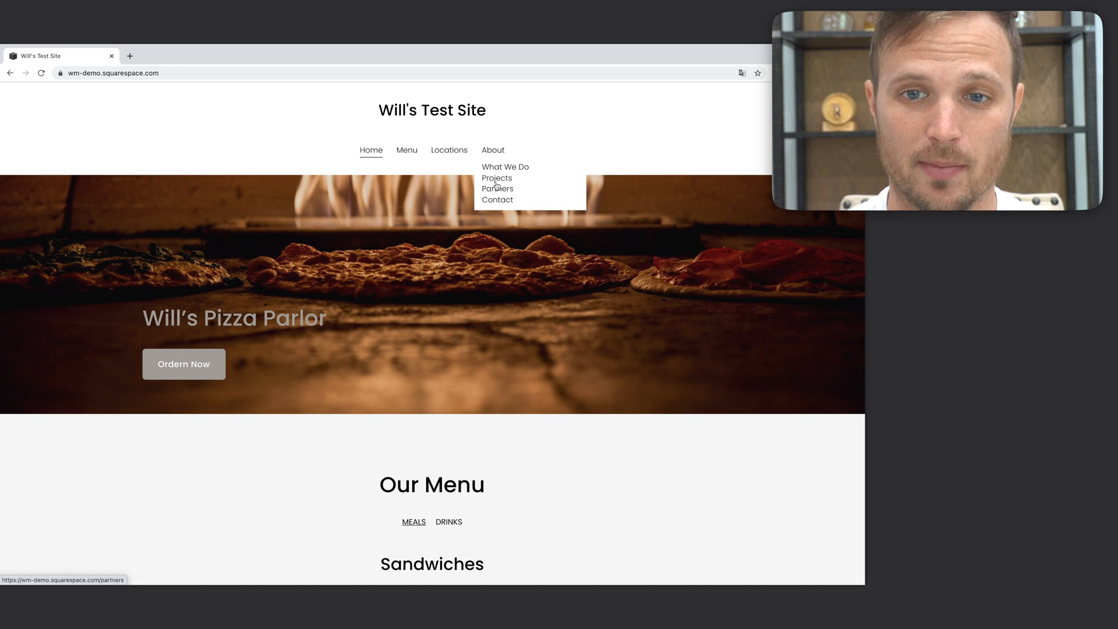
pyautogui.moveTo(504, 170)
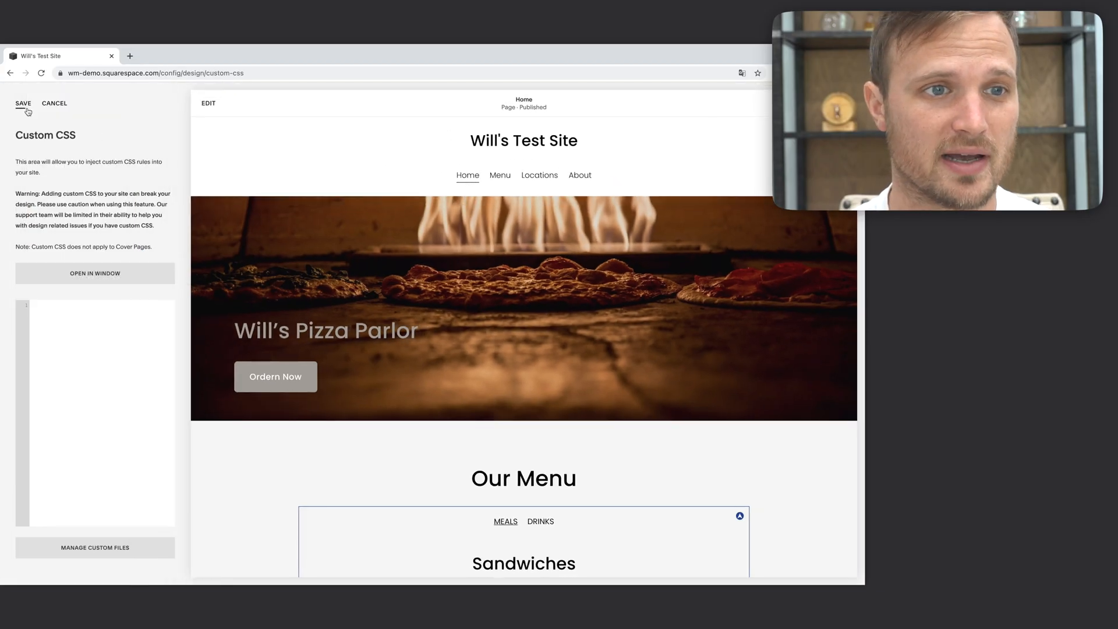
# Step: Return through the main site menu and Design settings to the Custom CSS panel
pyautogui.click(54, 102)
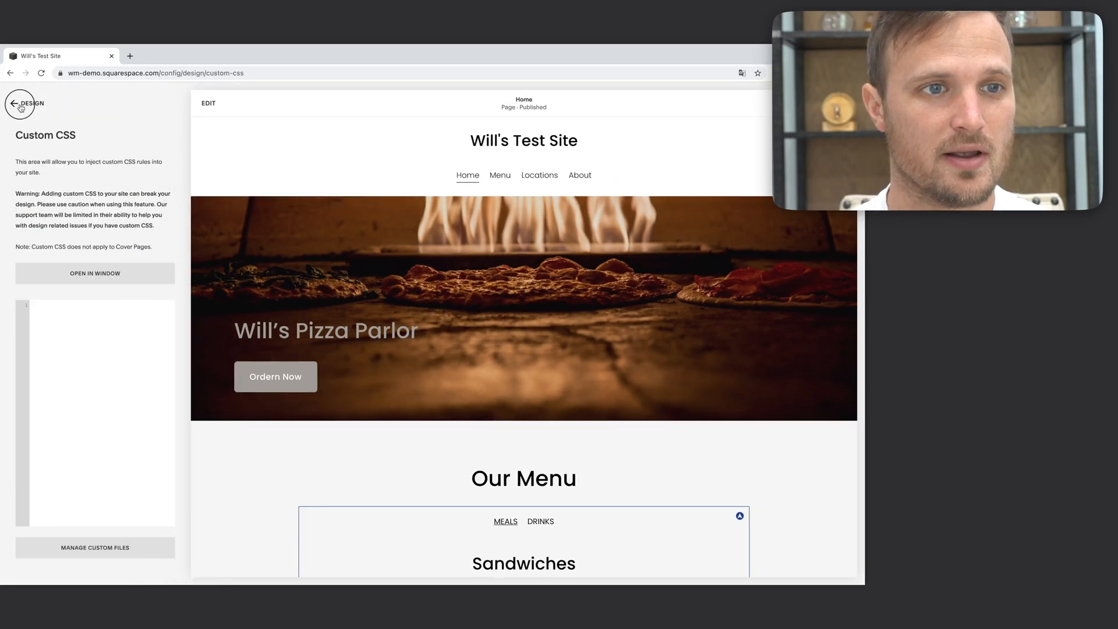
pyautogui.click(6, 104)
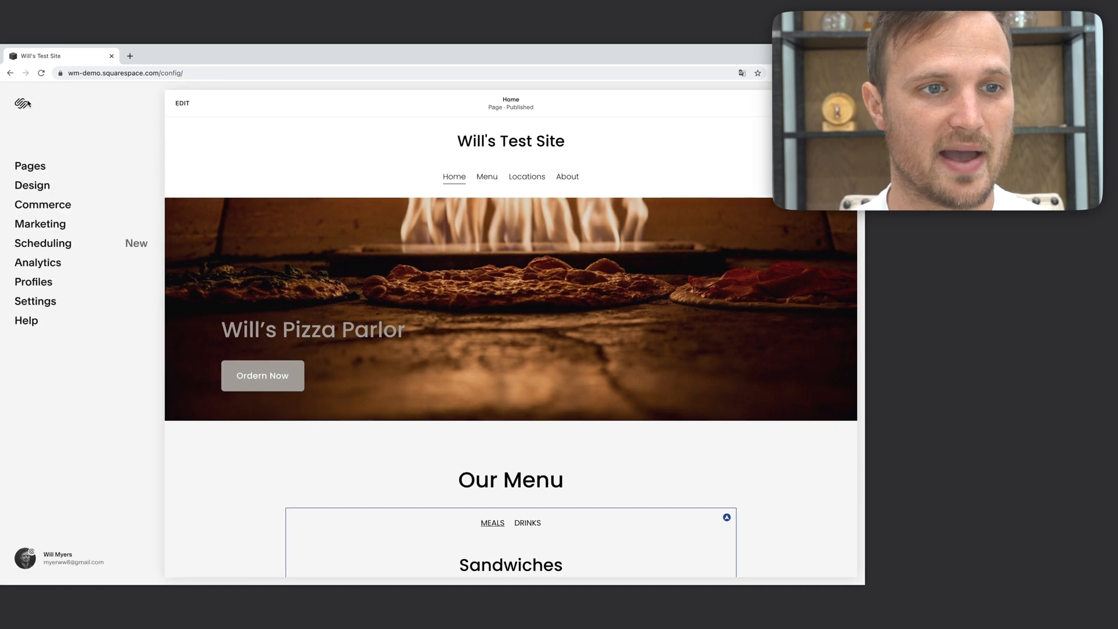
pyautogui.click(33, 185)
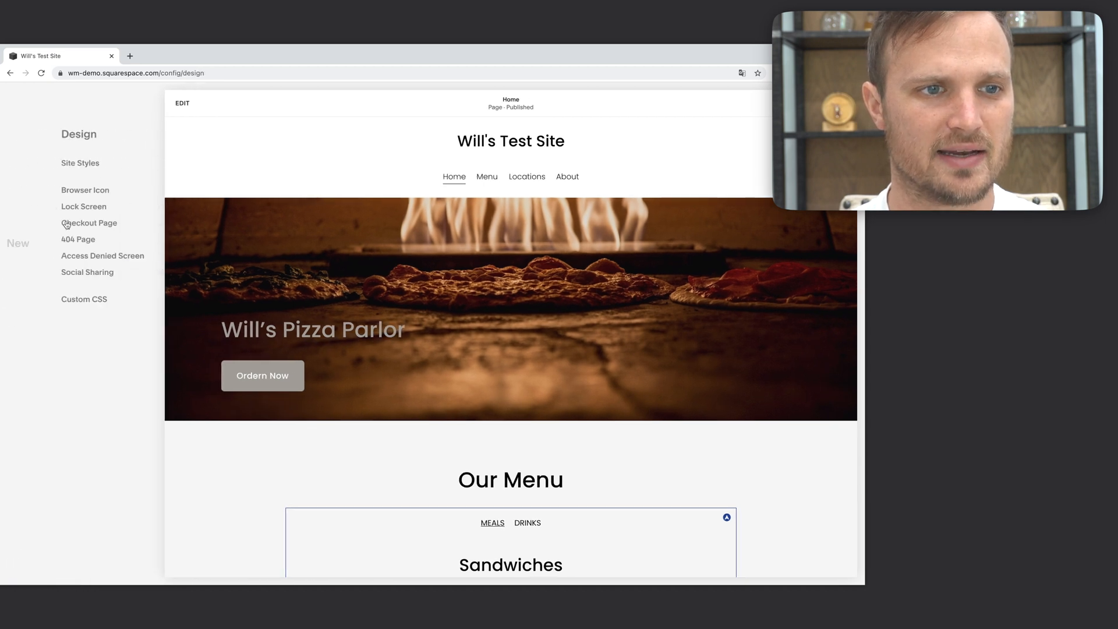
pyautogui.click(83, 299)
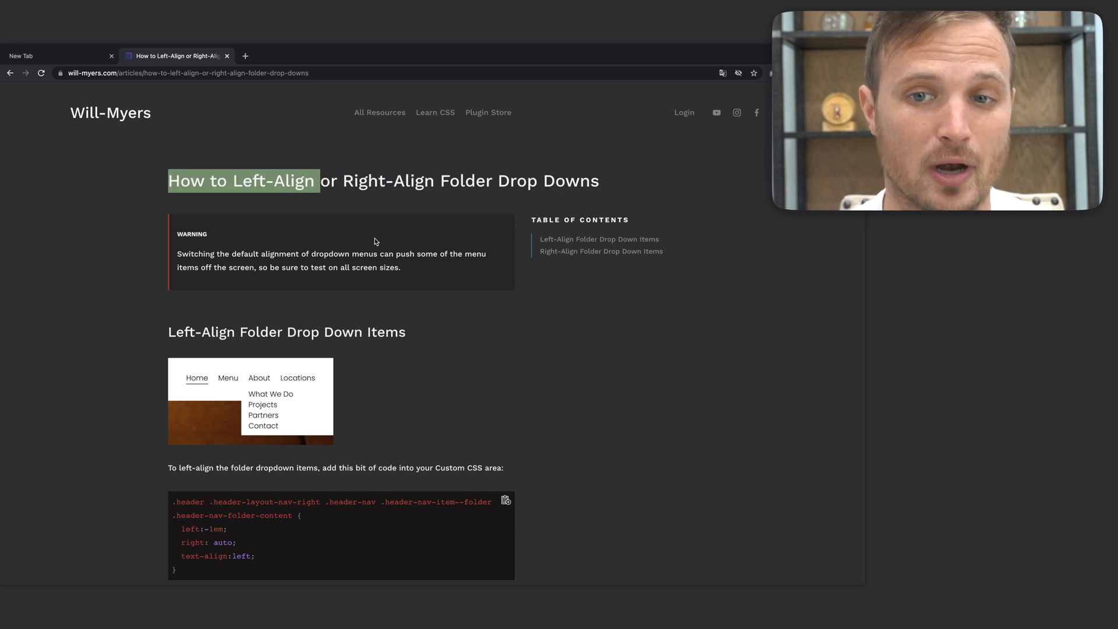
# Step: Scroll the Will-Myers article down to the Right-Align Folder Drop Down Items code block
pyautogui.scroll(-3)
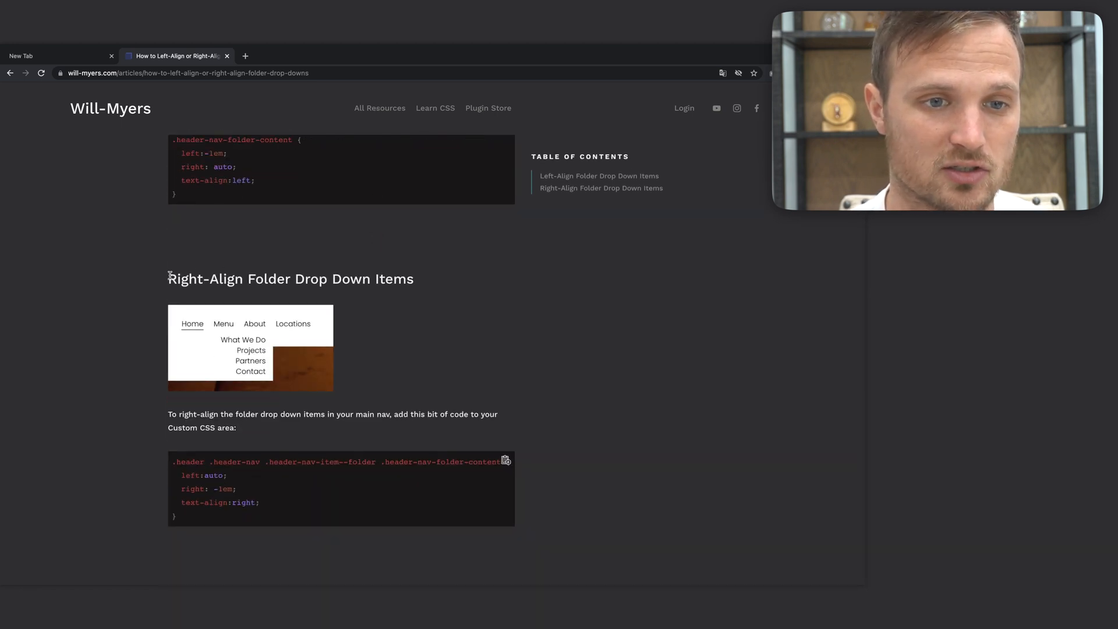
pyautogui.scroll(-3)
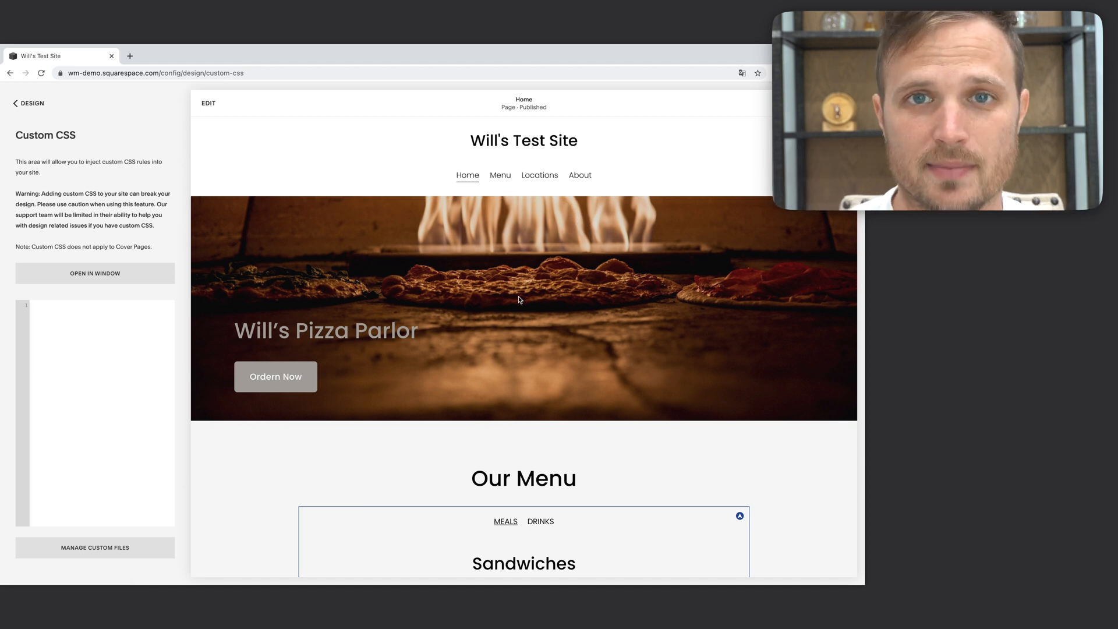
pyautogui.moveTo(665, 158)
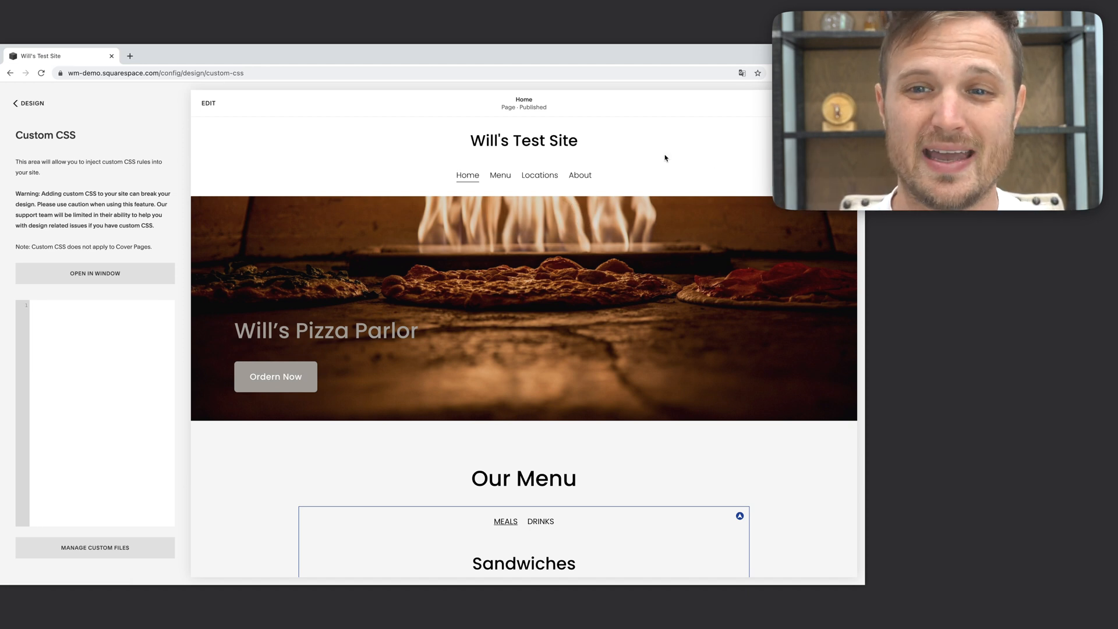
pyautogui.moveTo(722, 254)
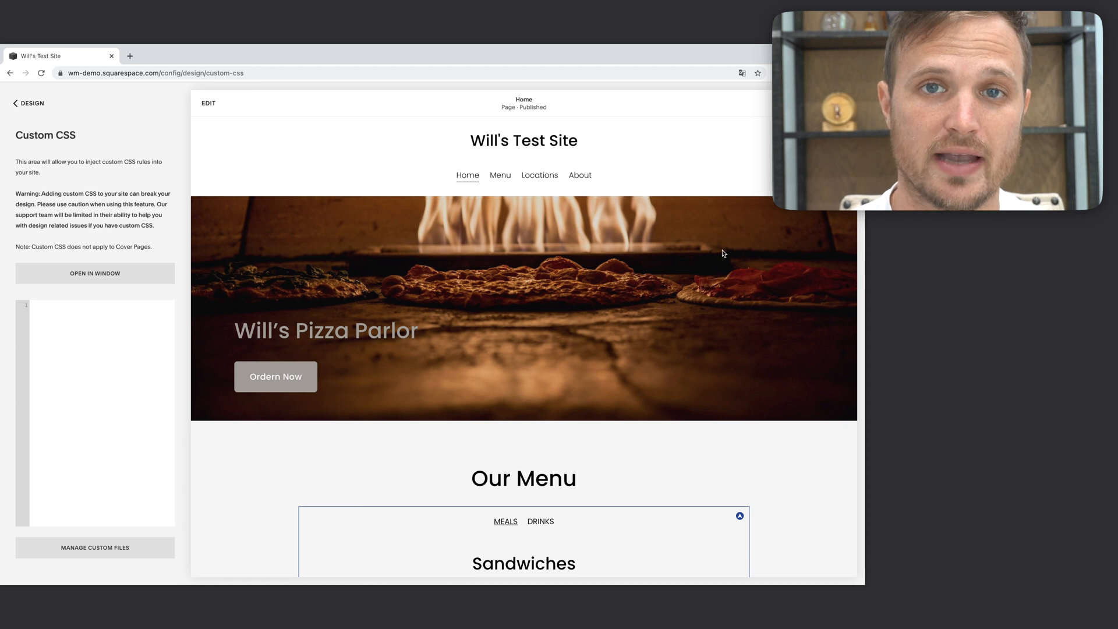
pyautogui.moveTo(731, 247)
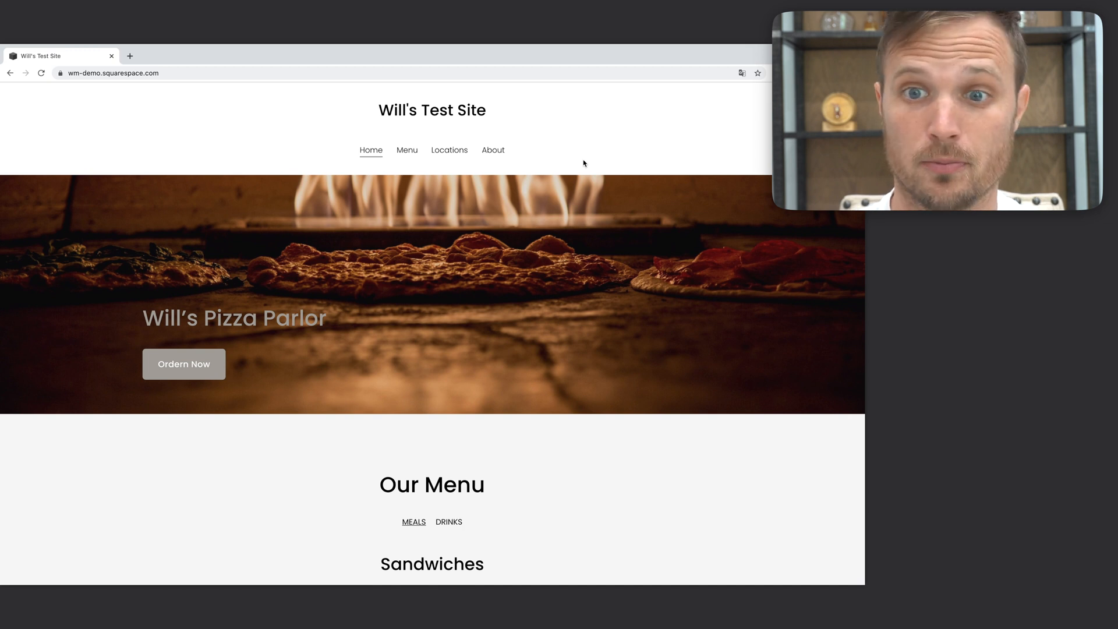
# Step: Bring up the browser context menu on the live Will's Test Site homepage
pyautogui.rightClick(584, 164)
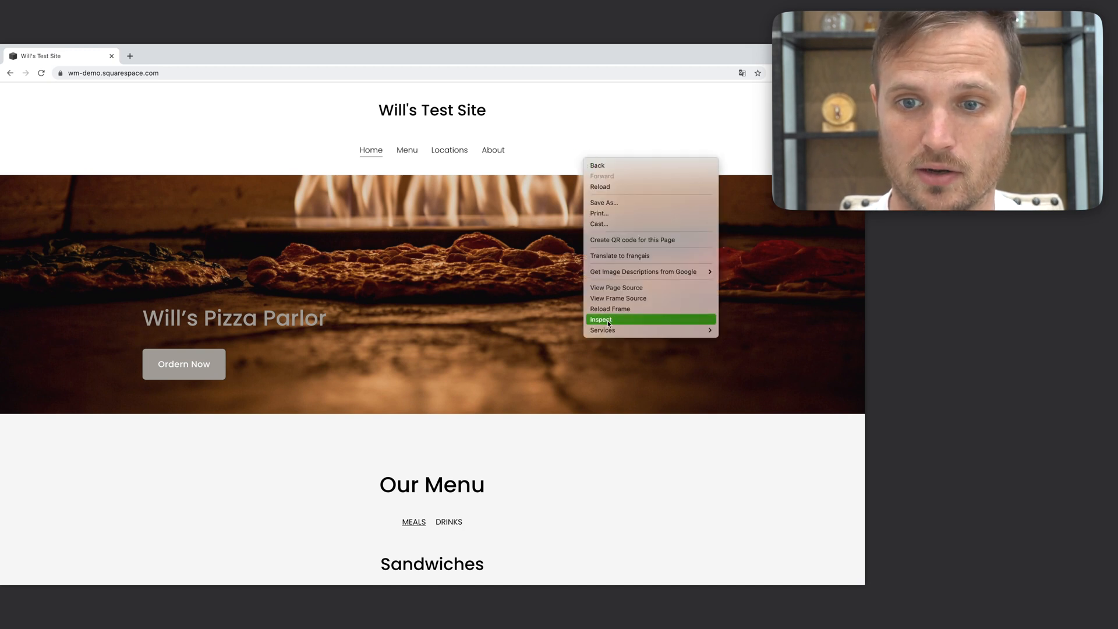
# Step: Inspect the About navigation link with the DevTools element picker to show its folder-title styles
pyautogui.click(601, 319)
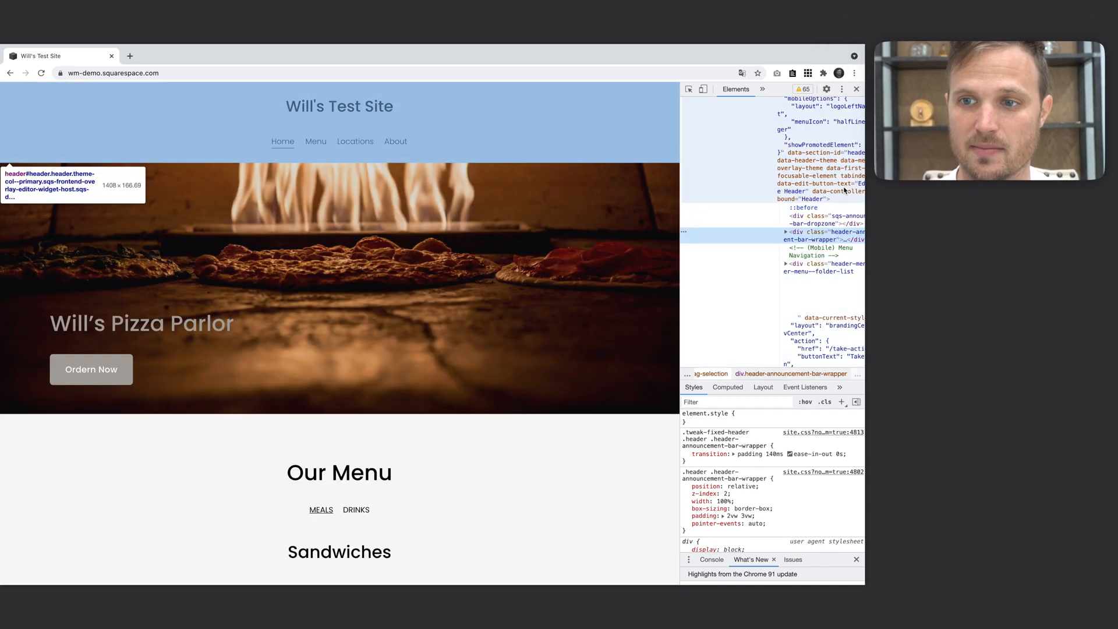
pyautogui.click(689, 90)
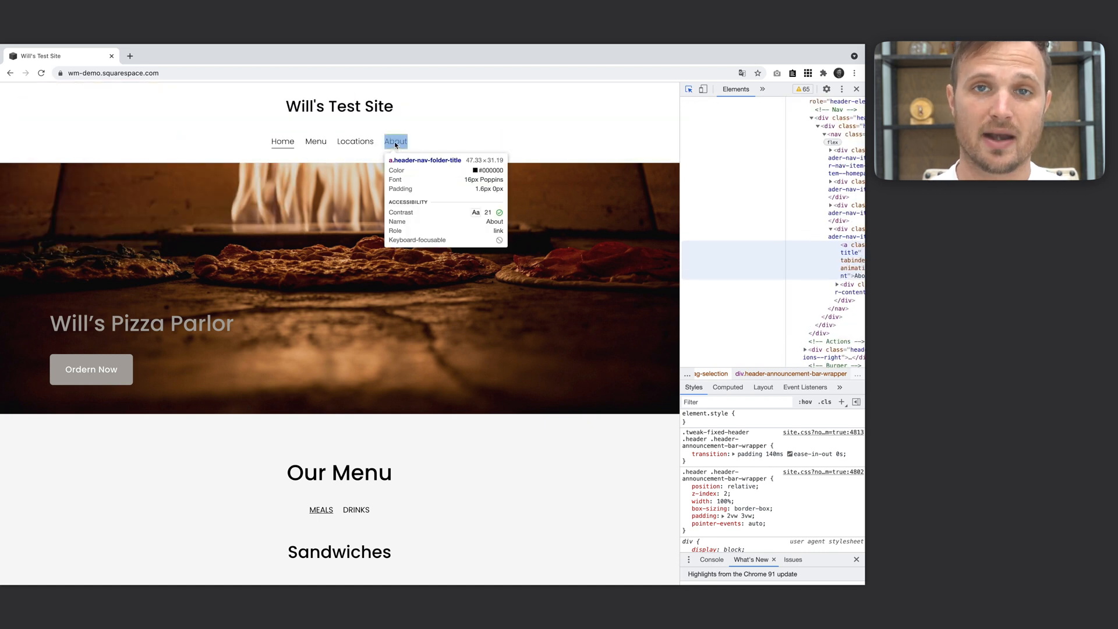
pyautogui.moveTo(423, 141)
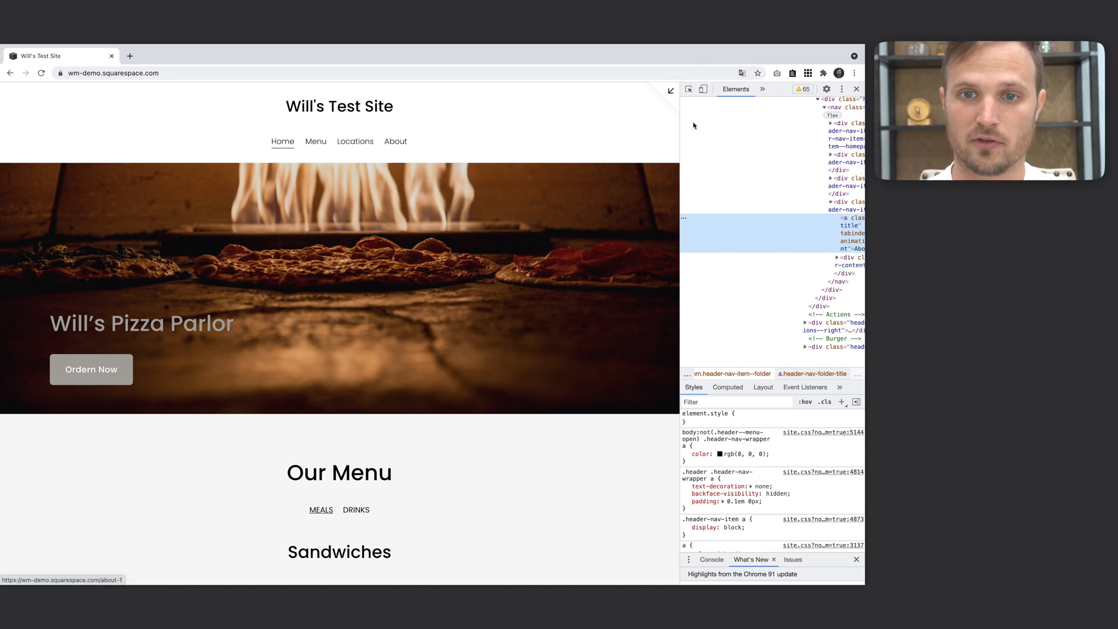
pyautogui.click(689, 89)
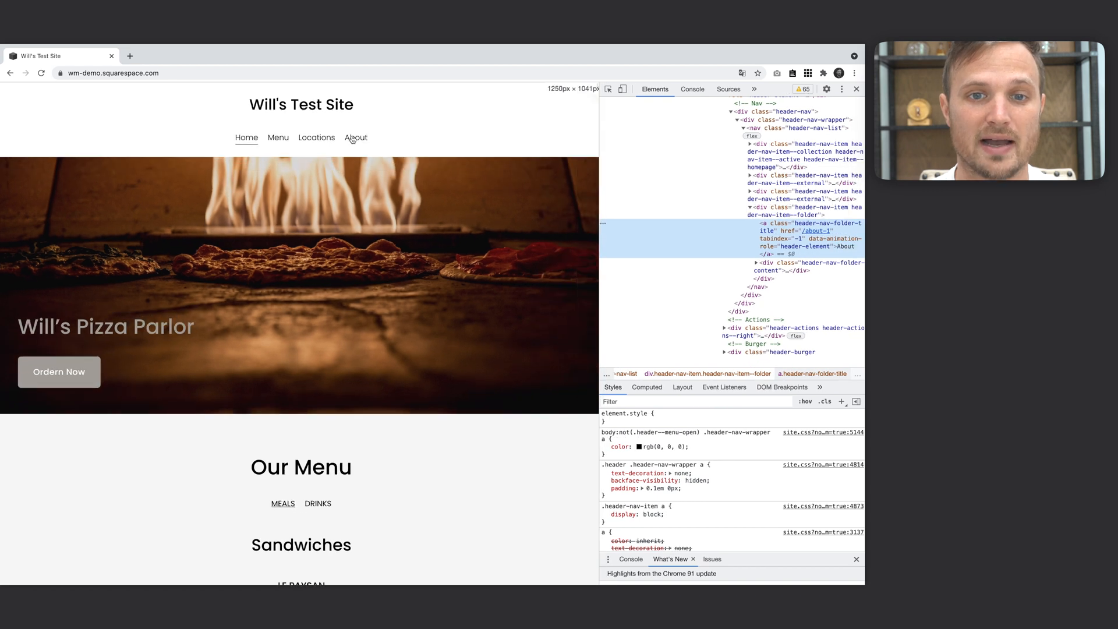
pyautogui.moveTo(353, 137)
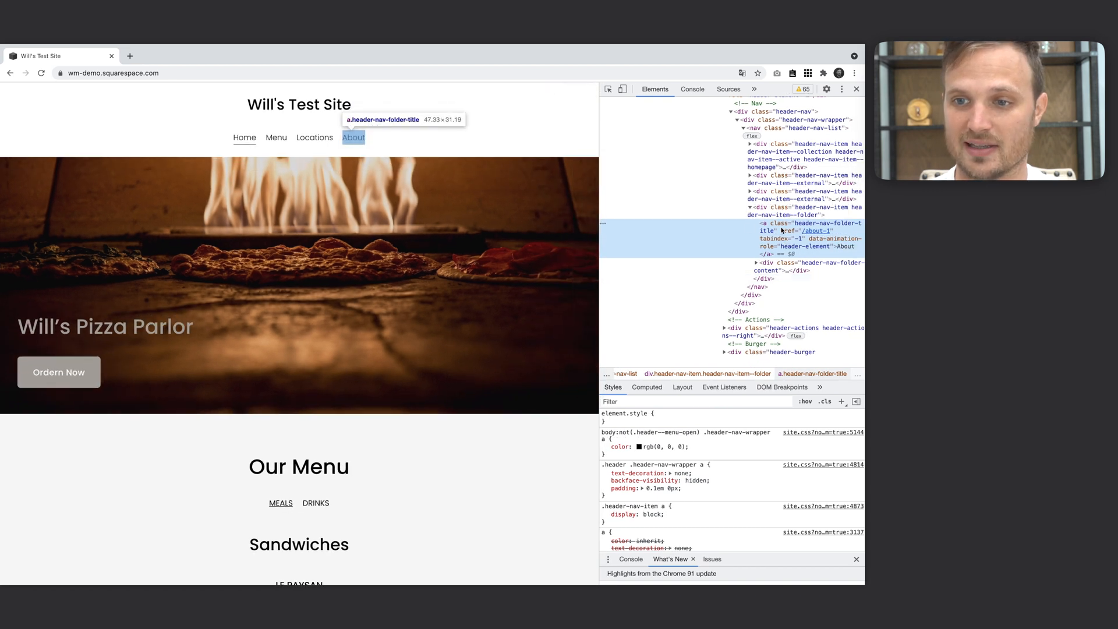
pyautogui.moveTo(813, 401)
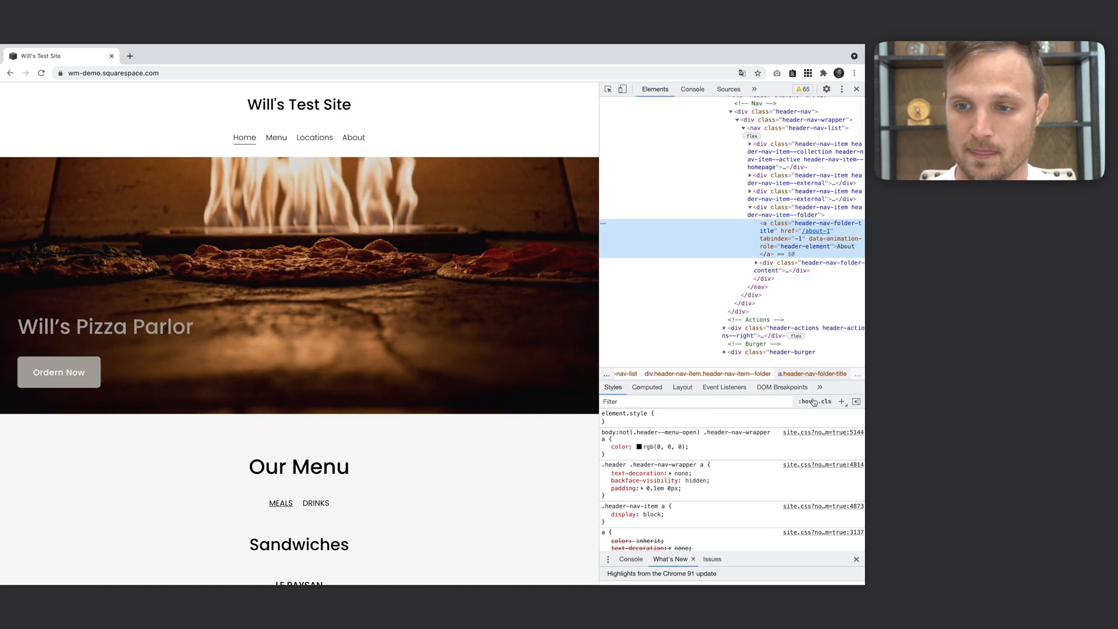
pyautogui.moveTo(804, 400)
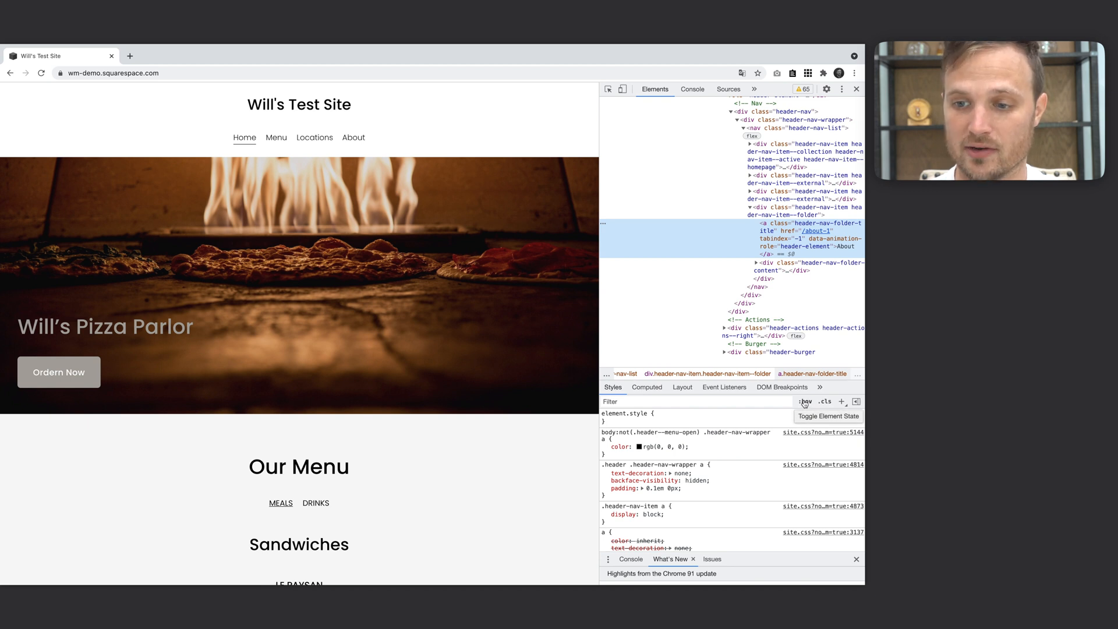
# Step: Force :hover on the About link and header-nav-item--folder so the dropdown stays open
pyautogui.click(805, 402)
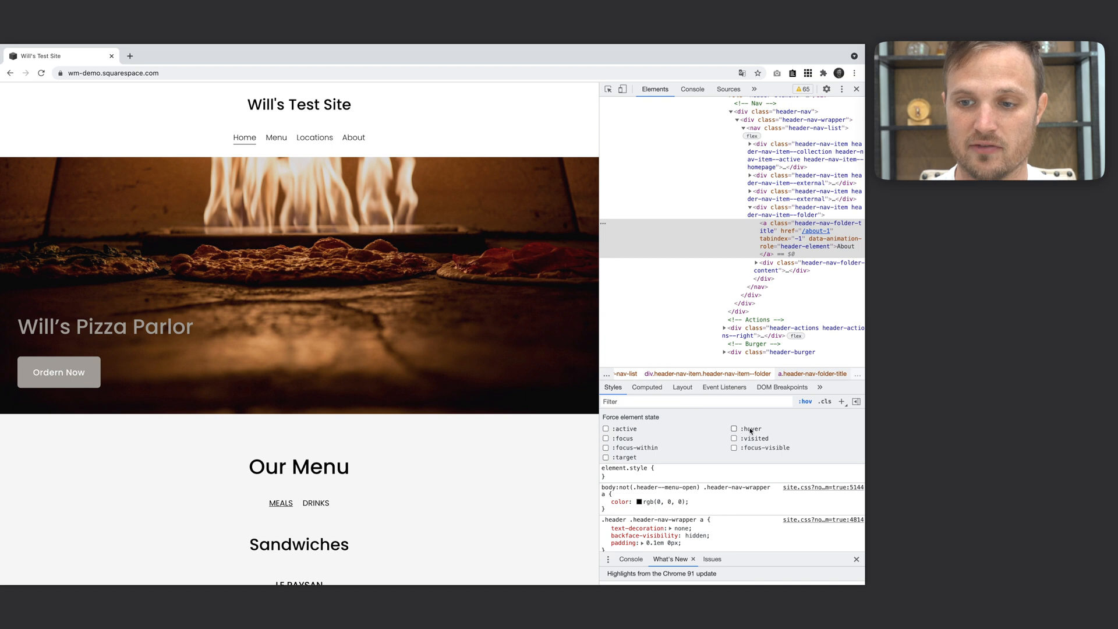
pyautogui.click(734, 428)
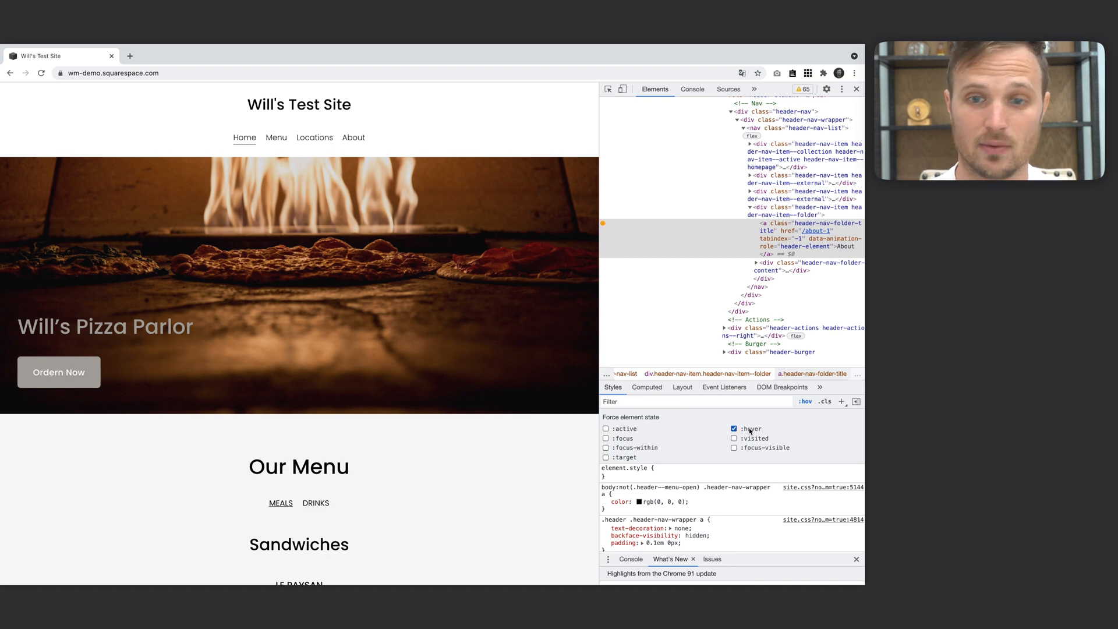
pyautogui.moveTo(353, 137)
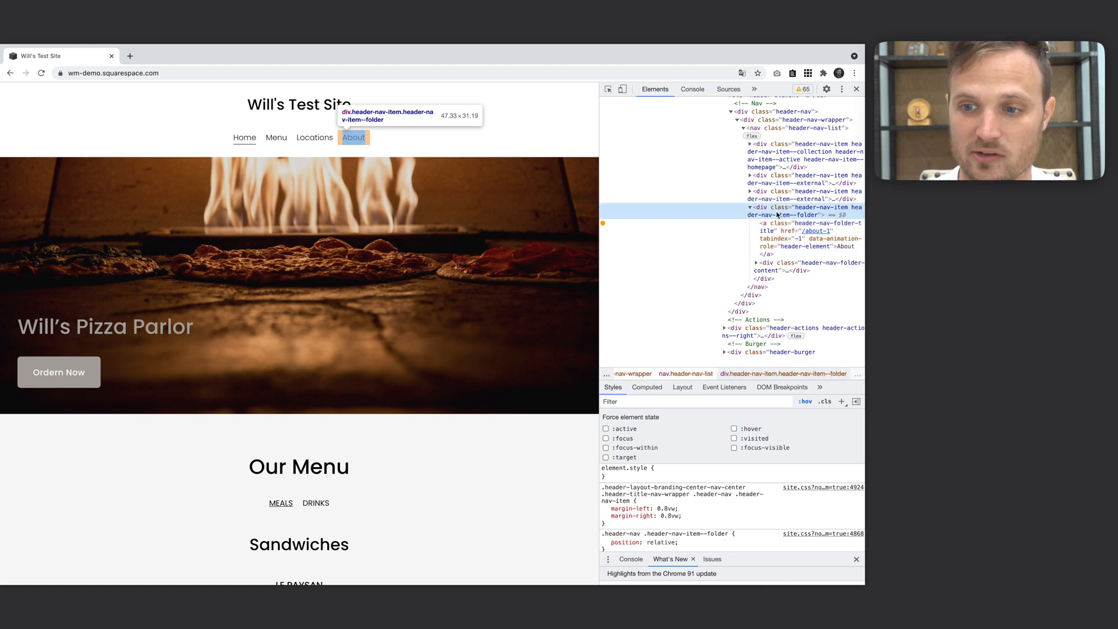
pyautogui.click(735, 429)
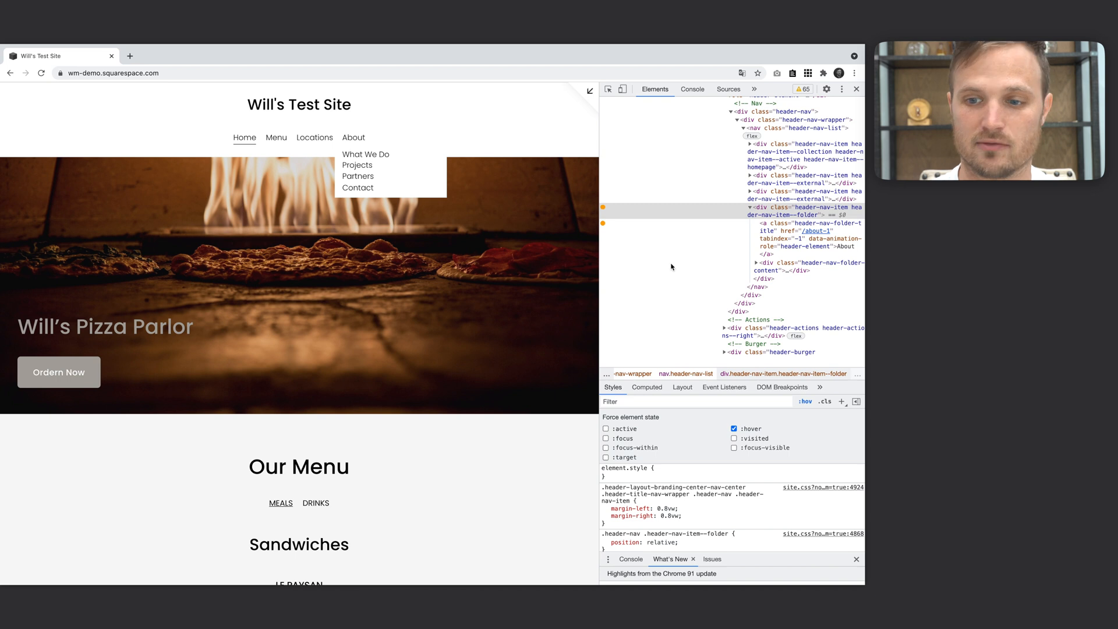
pyautogui.moveTo(353, 138)
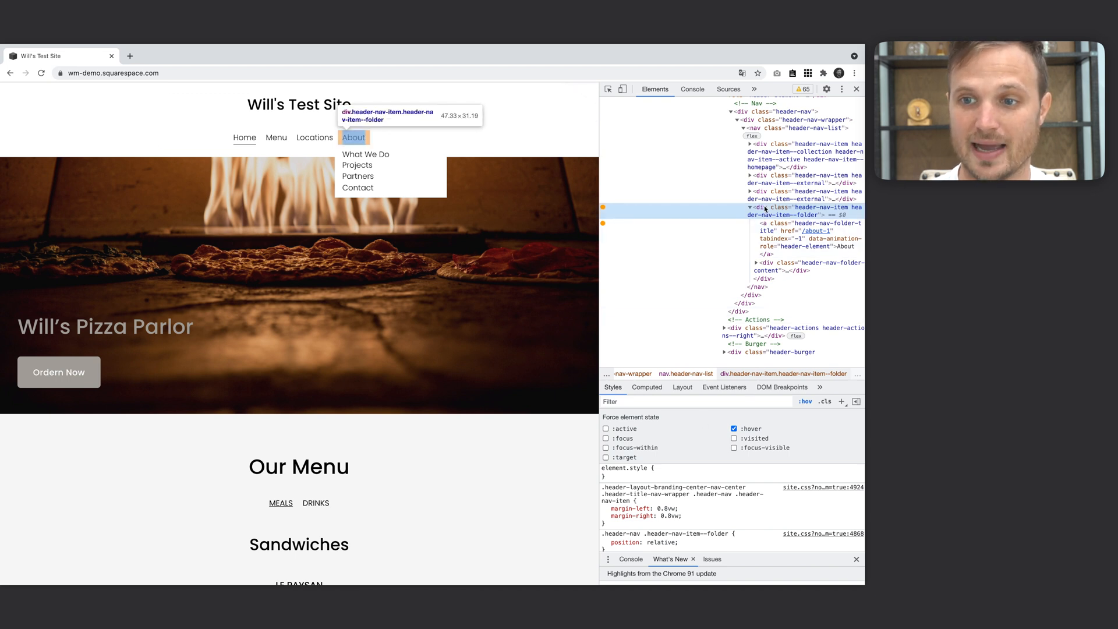
pyautogui.click(604, 541)
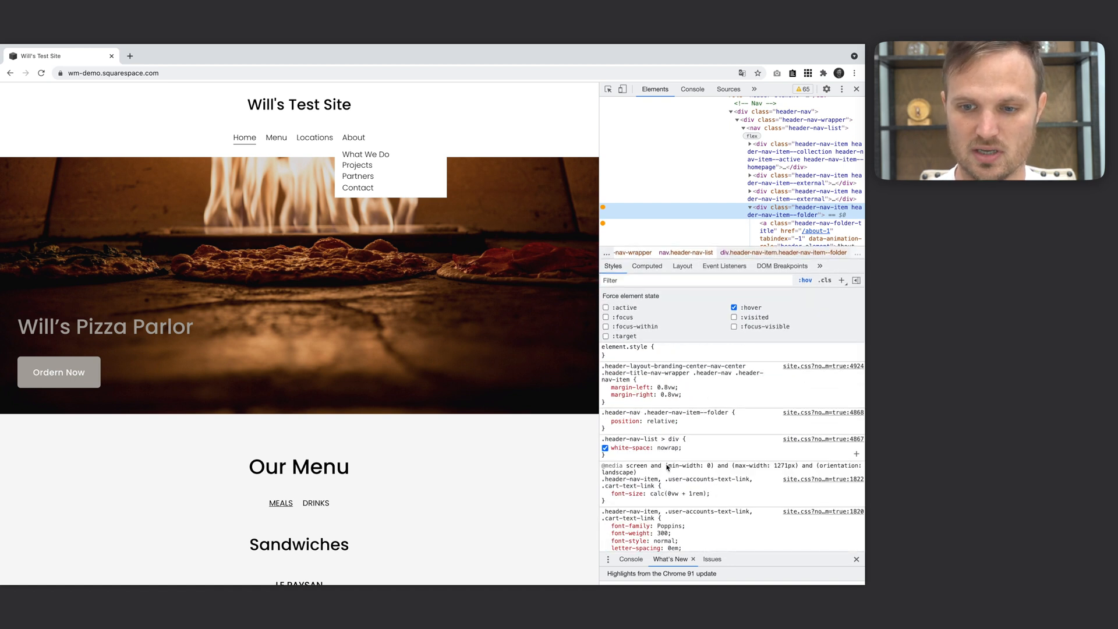
pyautogui.scroll(-3)
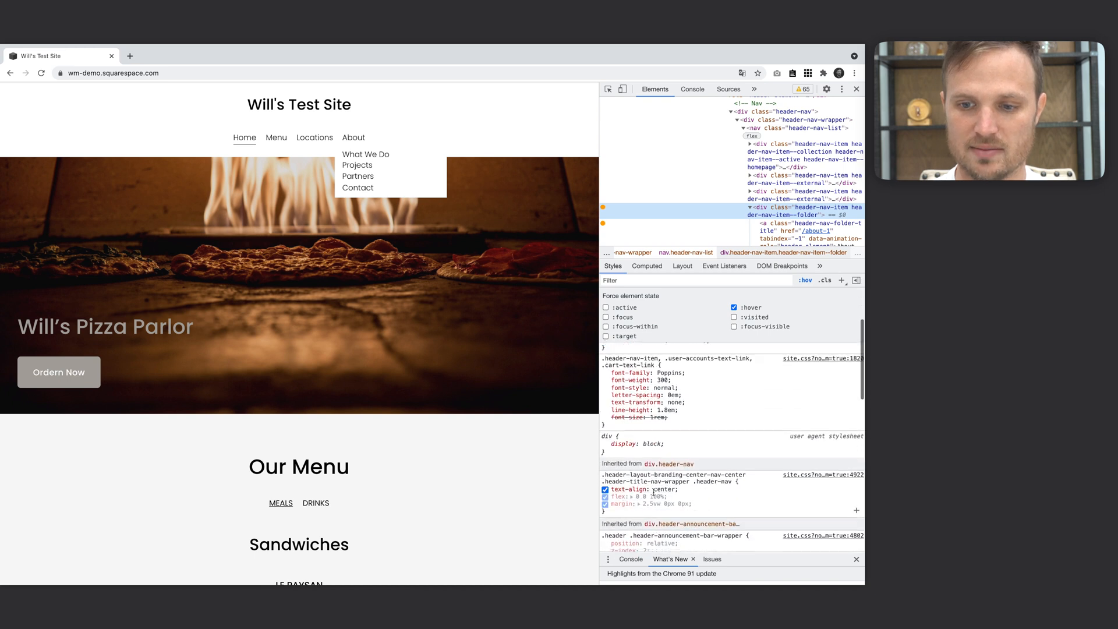
pyautogui.scroll(-3)
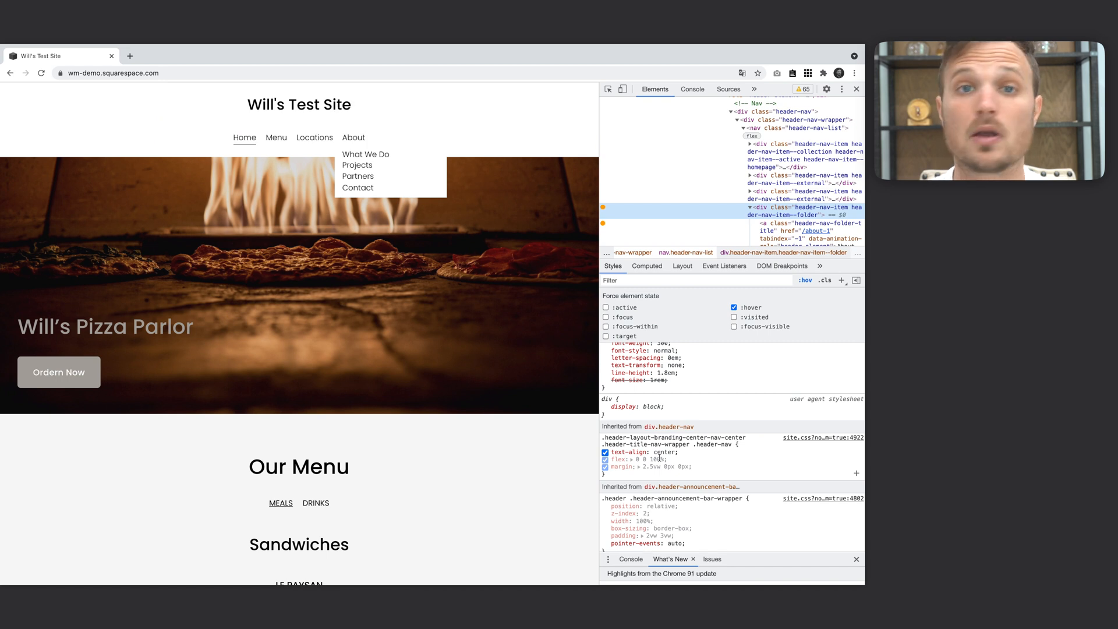
pyautogui.moveTo(353, 138)
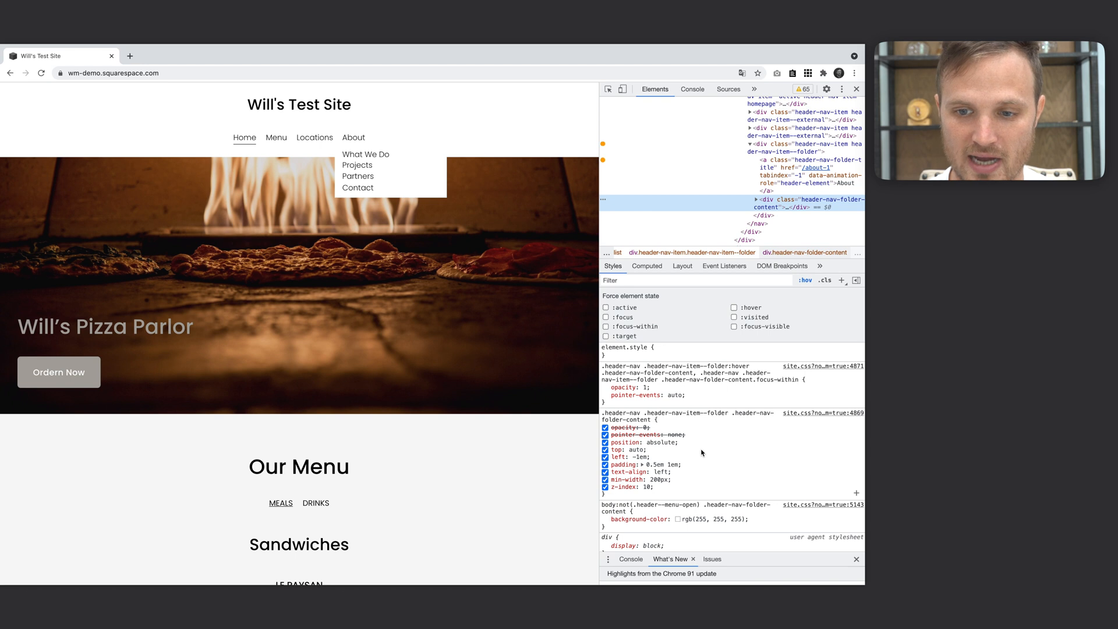
# Step: Scroll the Styles pane to the dropdown content's positioning rule with its left offset
pyautogui.scroll(-3)
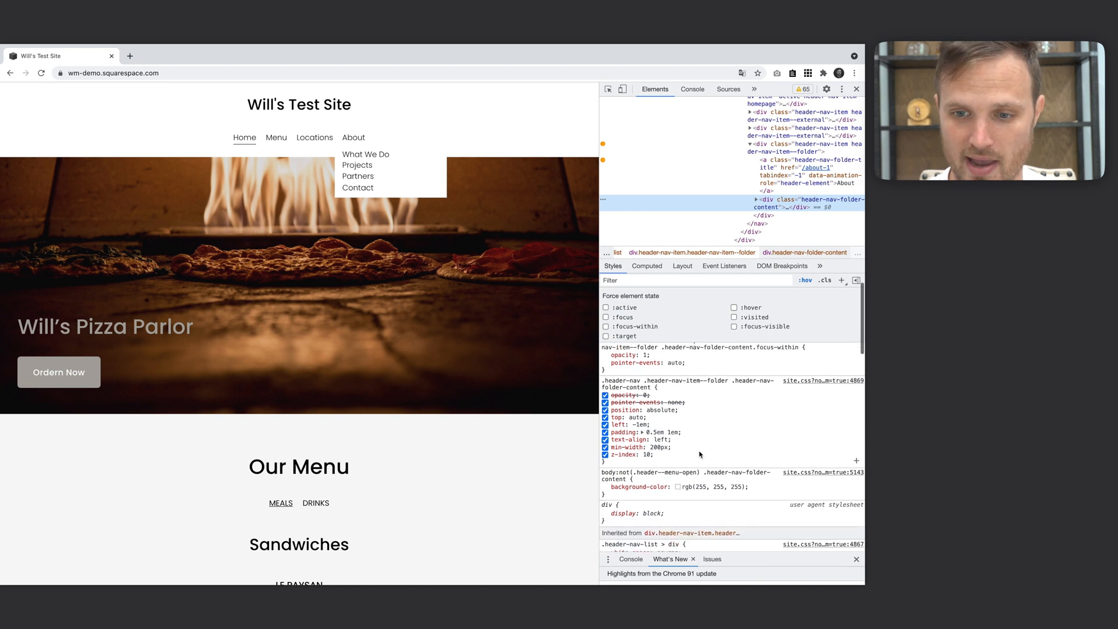
pyautogui.scroll(3)
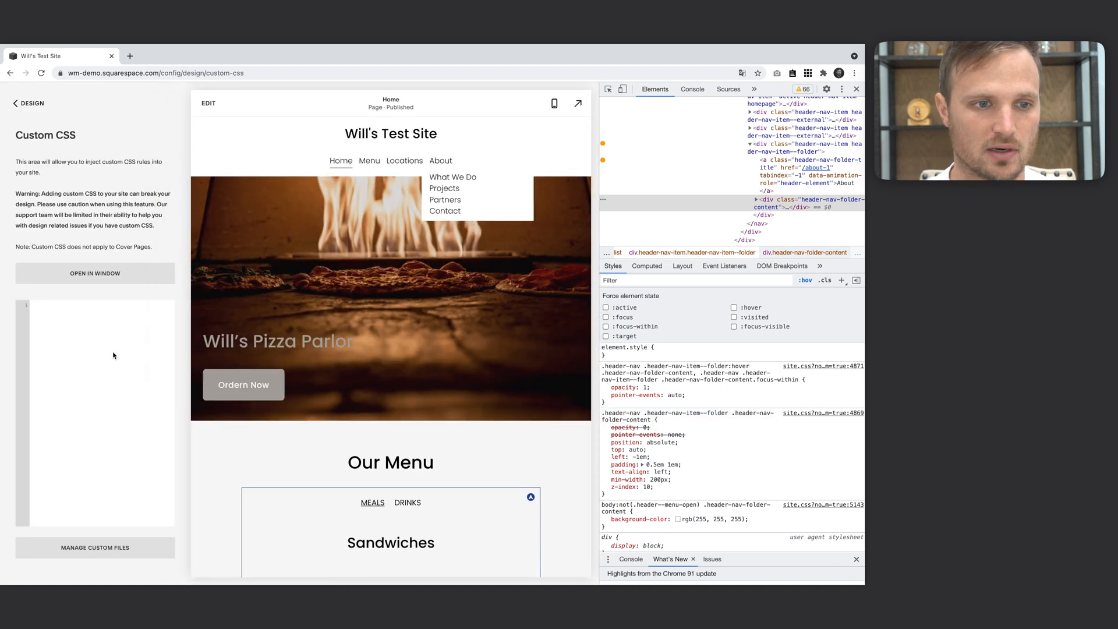
# Step: Write the .header-nav-folder-content rule with left: unset; right: -1em;
pyautogui.write('.header-nav .header-nav-item--folder .header-nav-folder-content {')
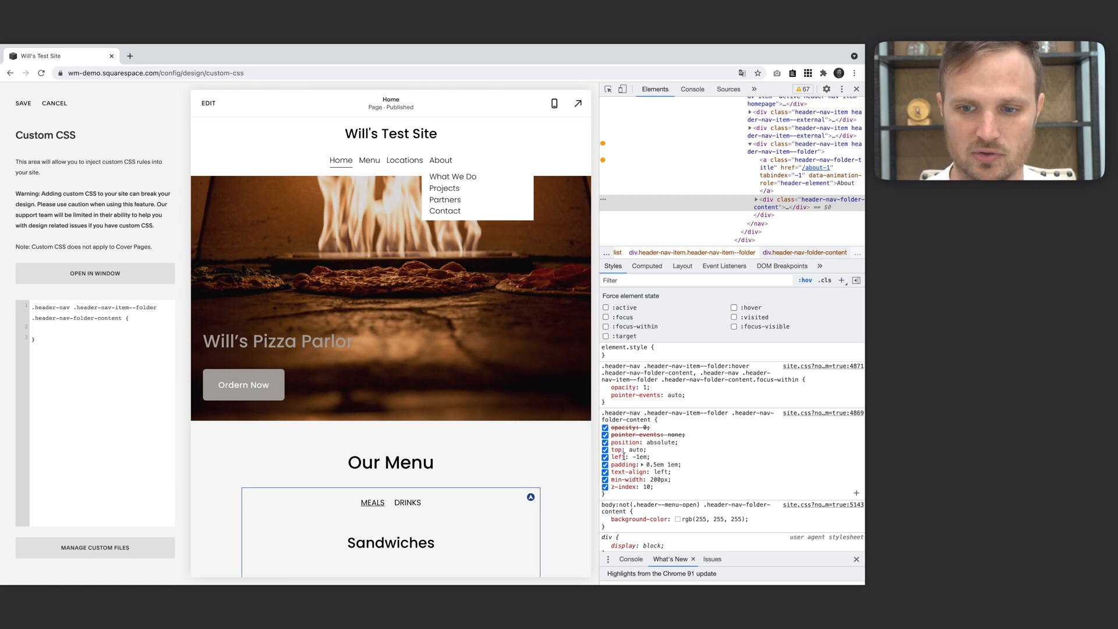
pyautogui.write('left: unset;')
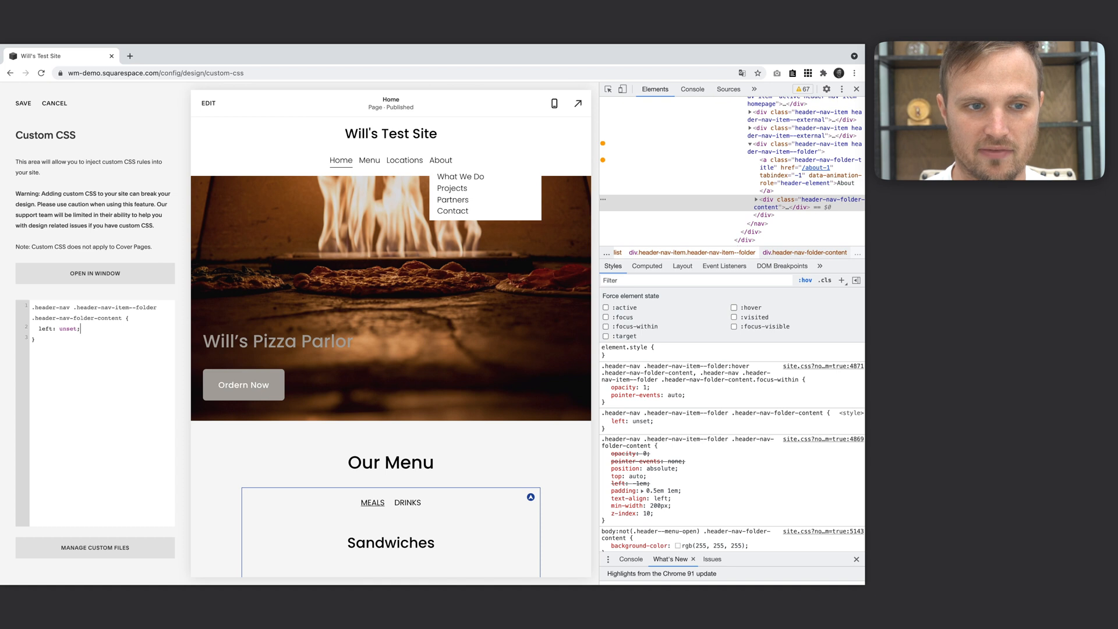
pyautogui.write('right:')
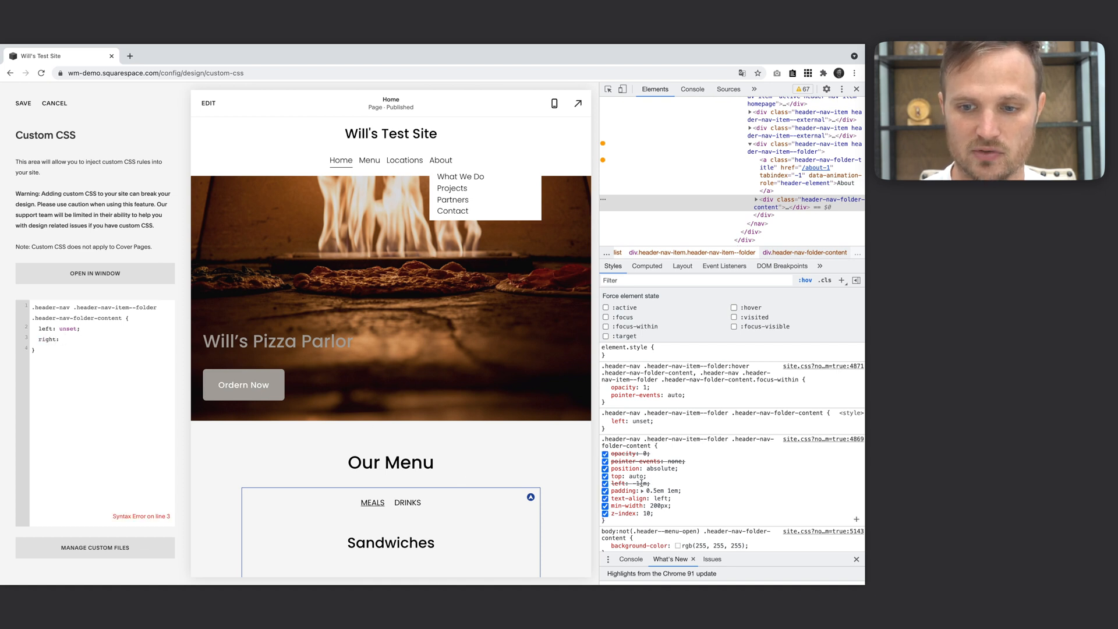
pyautogui.write('-1em;')
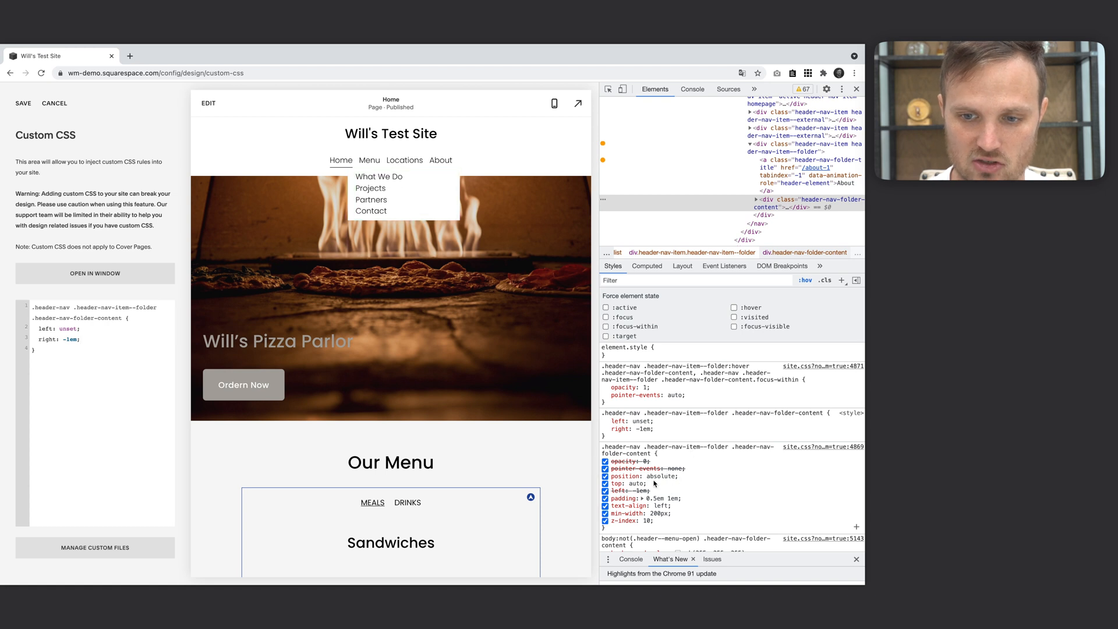
# Step: Add text-align: right; inside the dropdown rule to right-align the About links
pyautogui.click(636, 505)
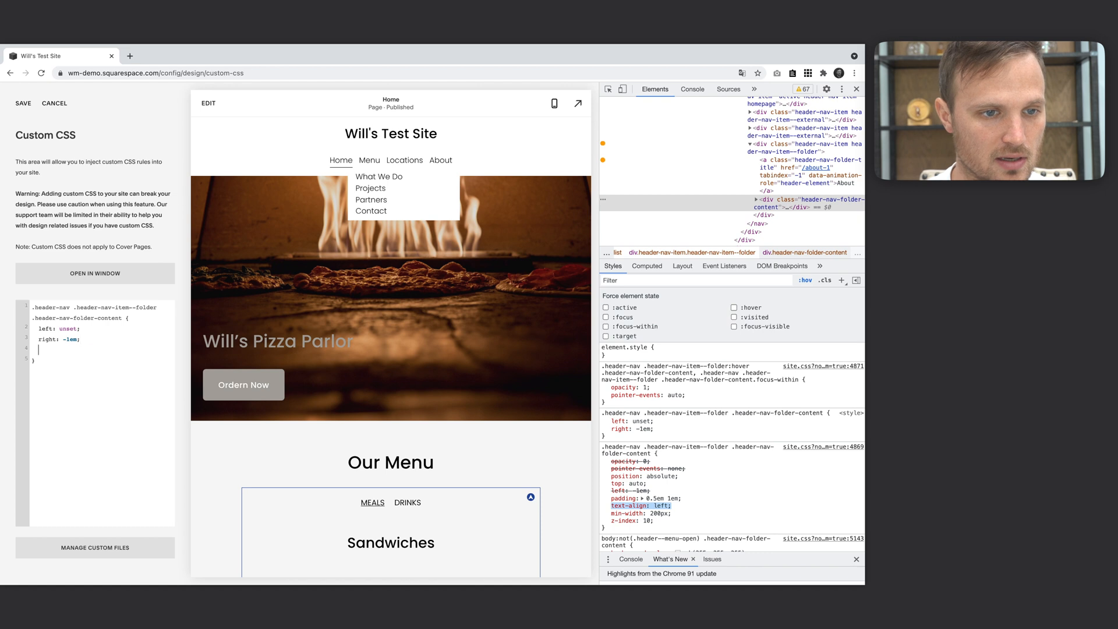
pyautogui.write('text-align: right;')
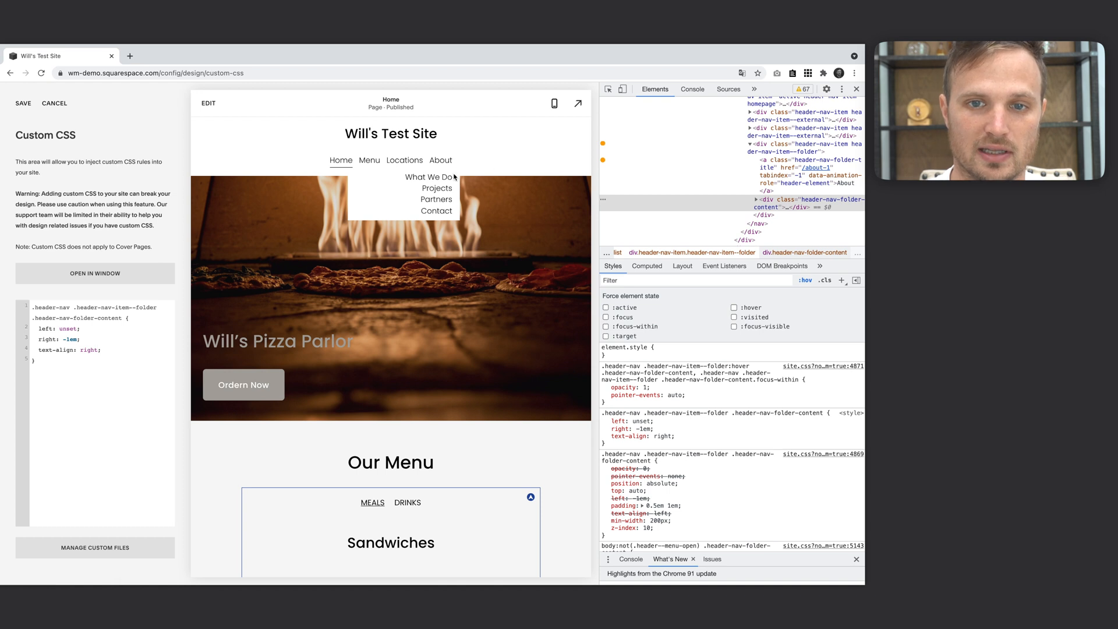
pyautogui.click(46, 346)
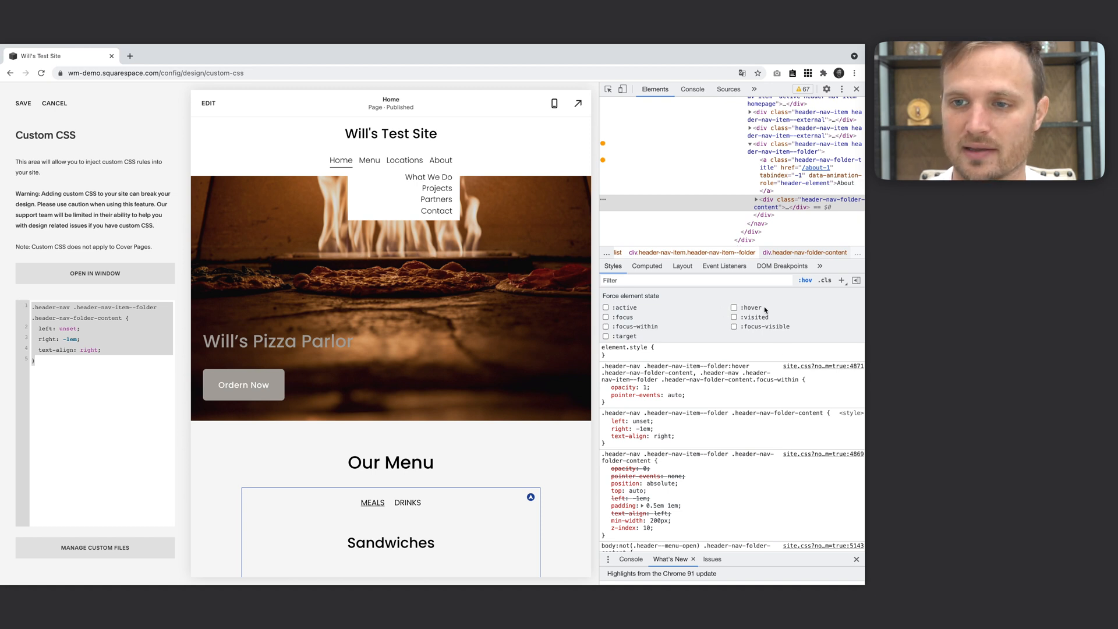
pyautogui.moveTo(440, 160)
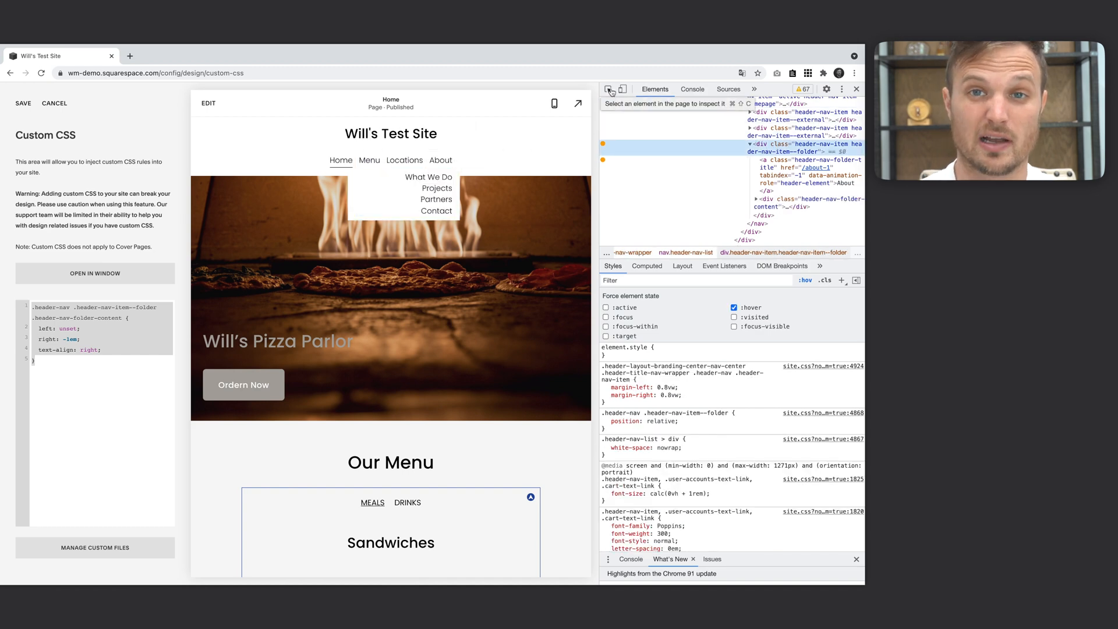
# Step: Select the Order Now button and force :hover to expose its opacity: 0.8 hover rule
pyautogui.click(608, 90)
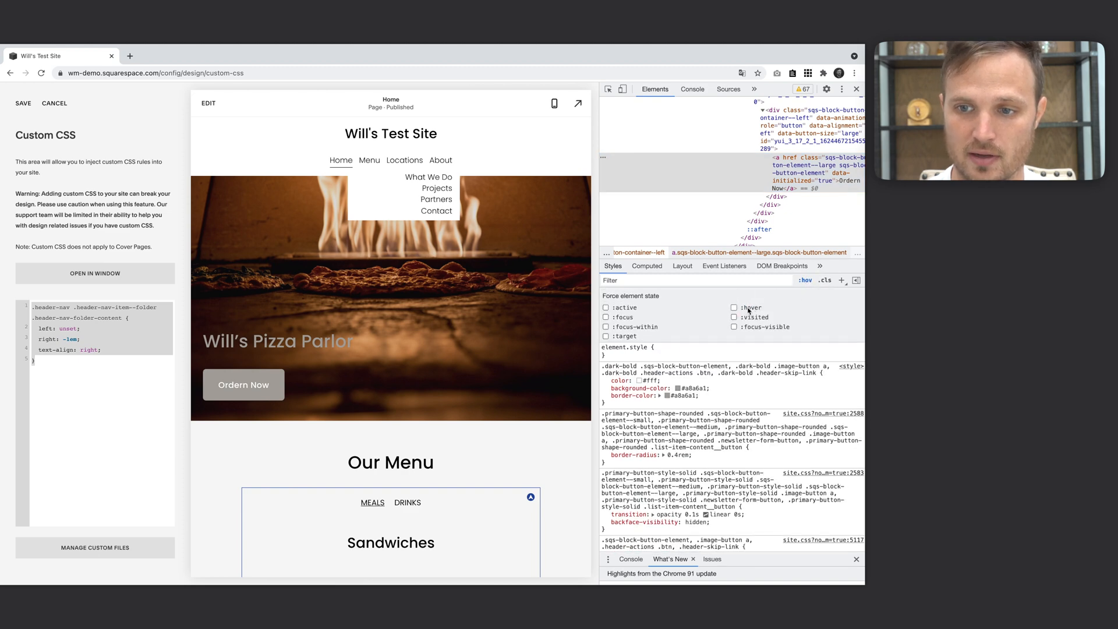
pyautogui.click(734, 308)
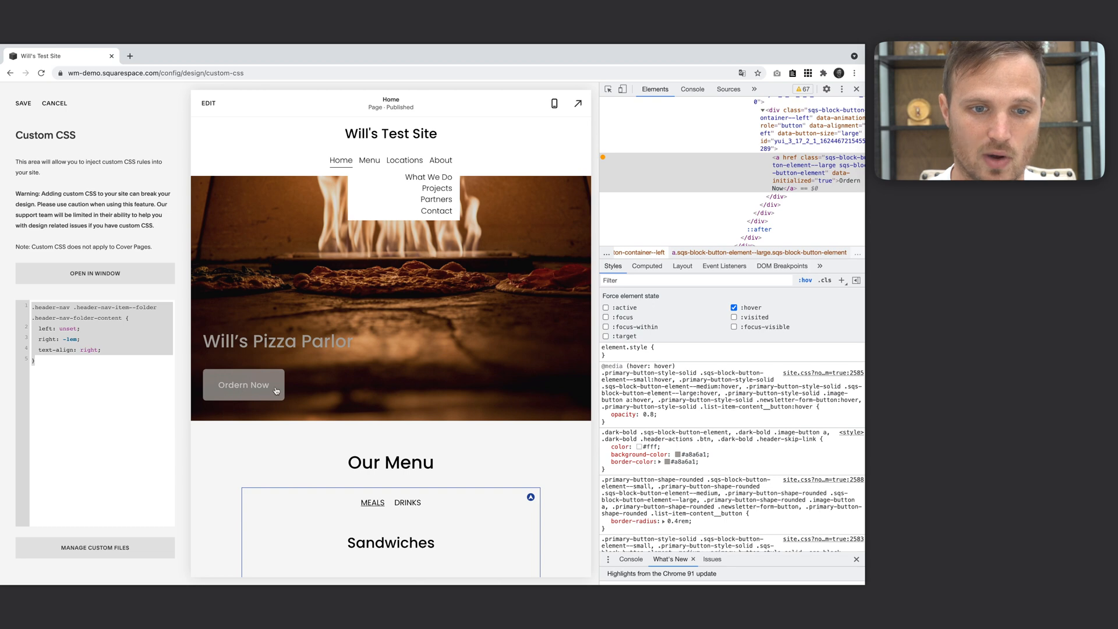
pyautogui.click(734, 307)
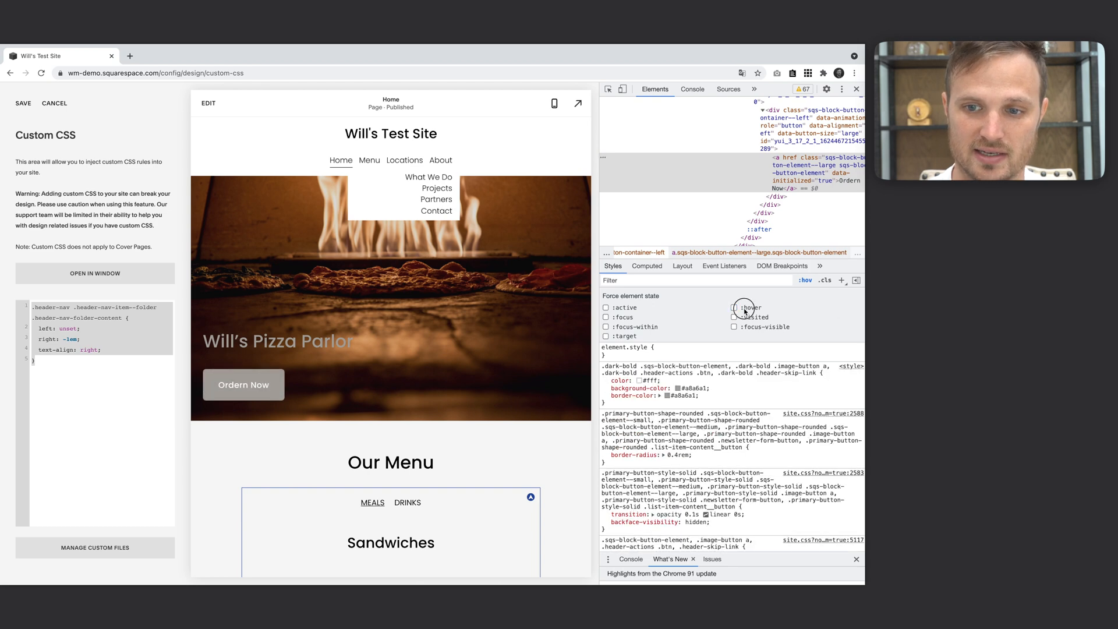
pyautogui.click(734, 308)
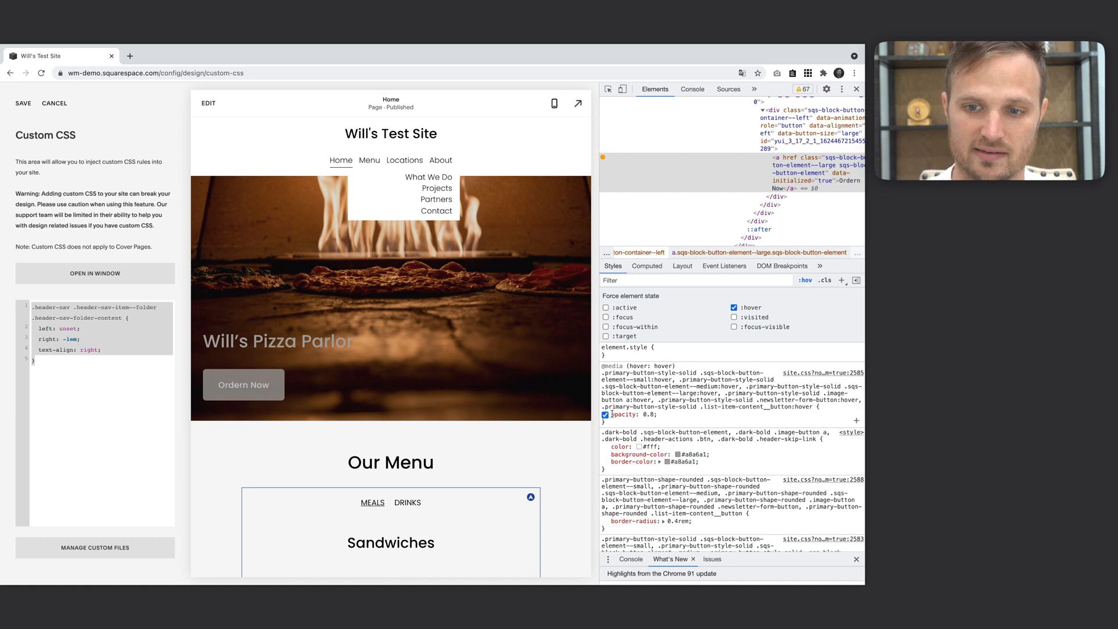
pyautogui.moveTo(243, 385)
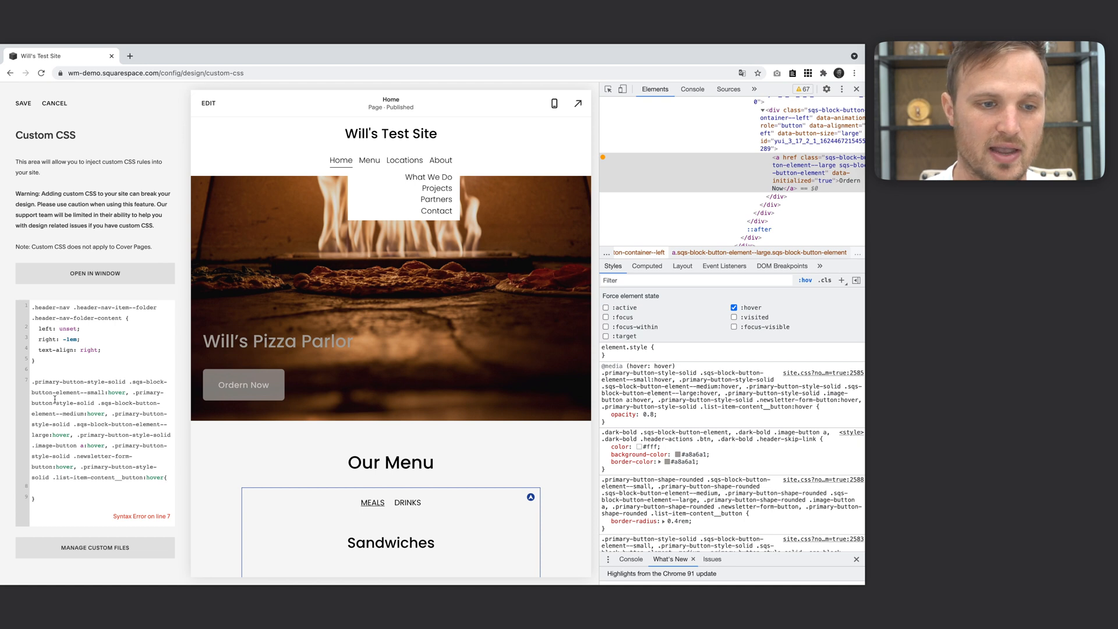
pyautogui.moveTo(177, 427)
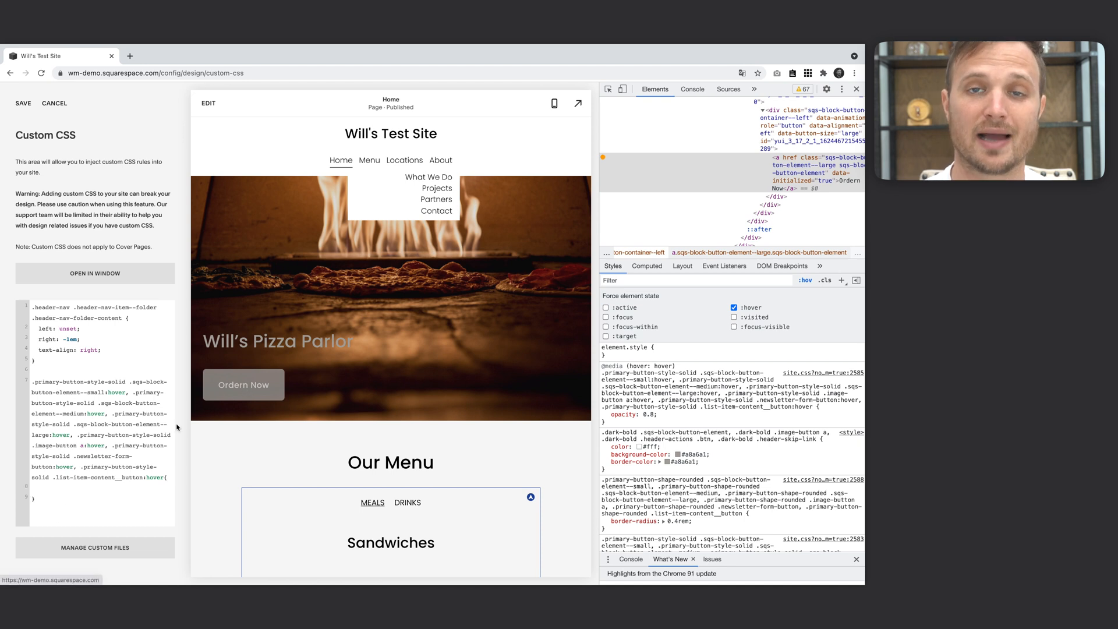
# Step: Add border: 2px solid red; to the button hover rule, then release the forced hover
pyautogui.write('border')
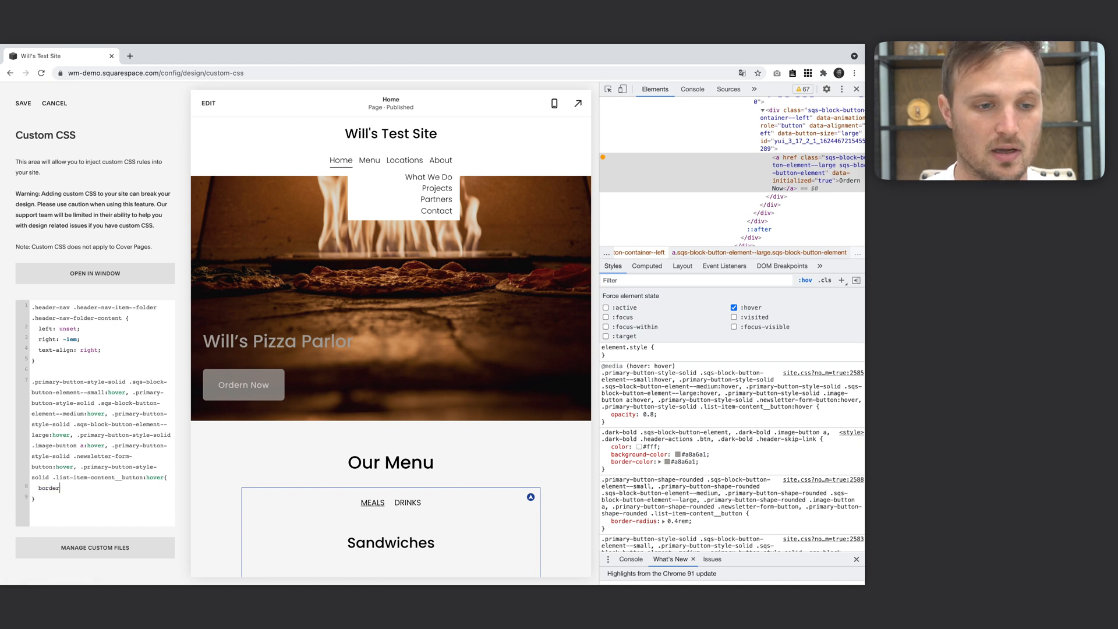
pyautogui.write('2p')
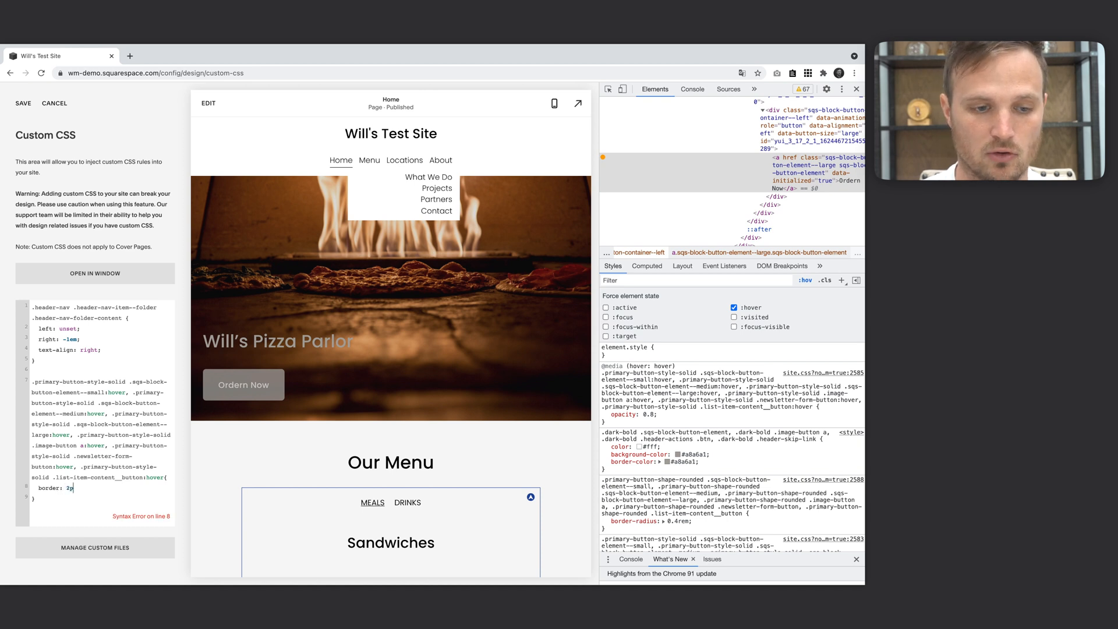
pyautogui.write('solid red;')
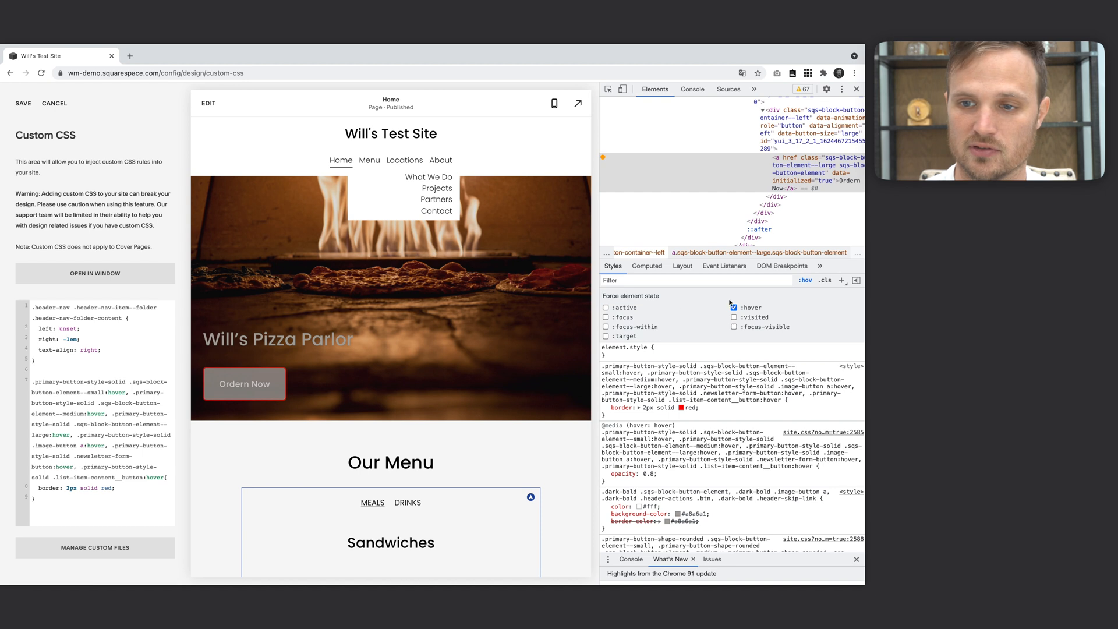
pyautogui.click(735, 307)
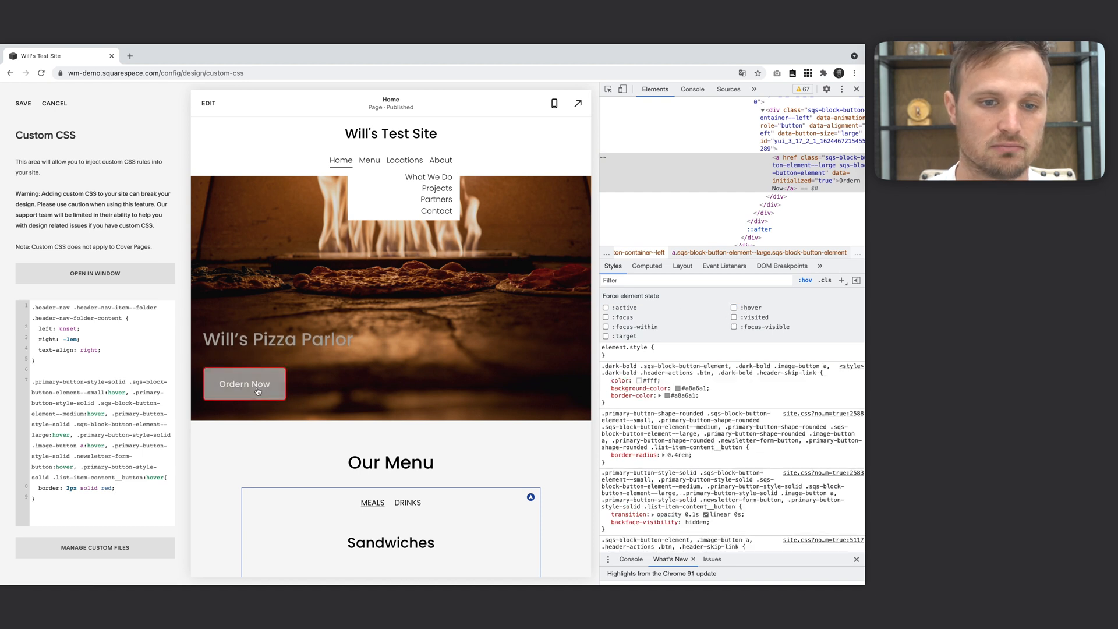
pyautogui.moveTo(359, 417)
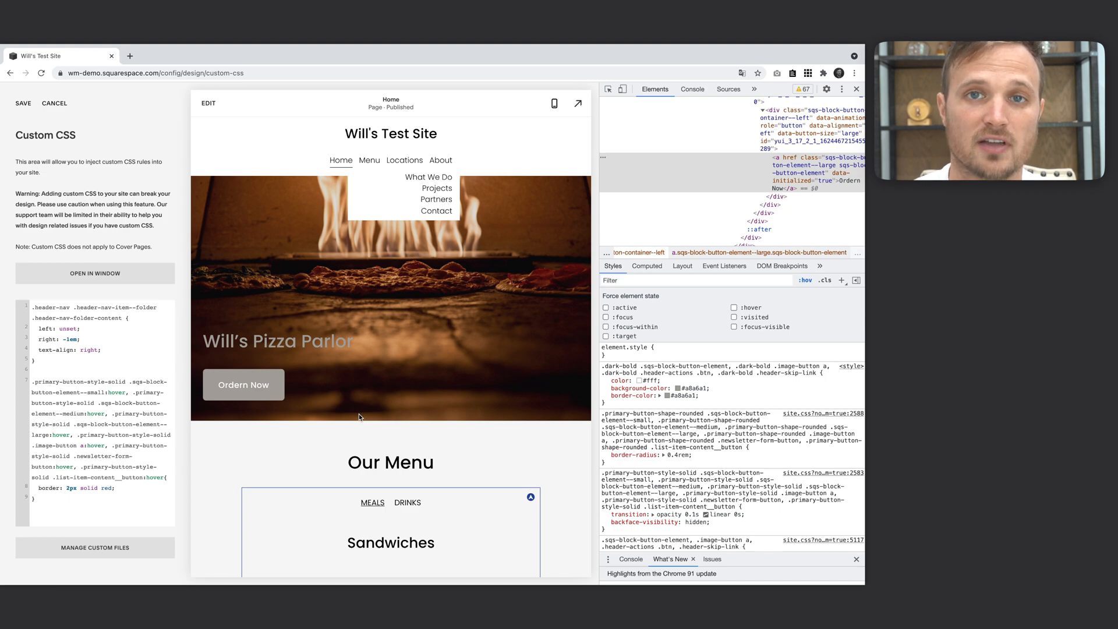